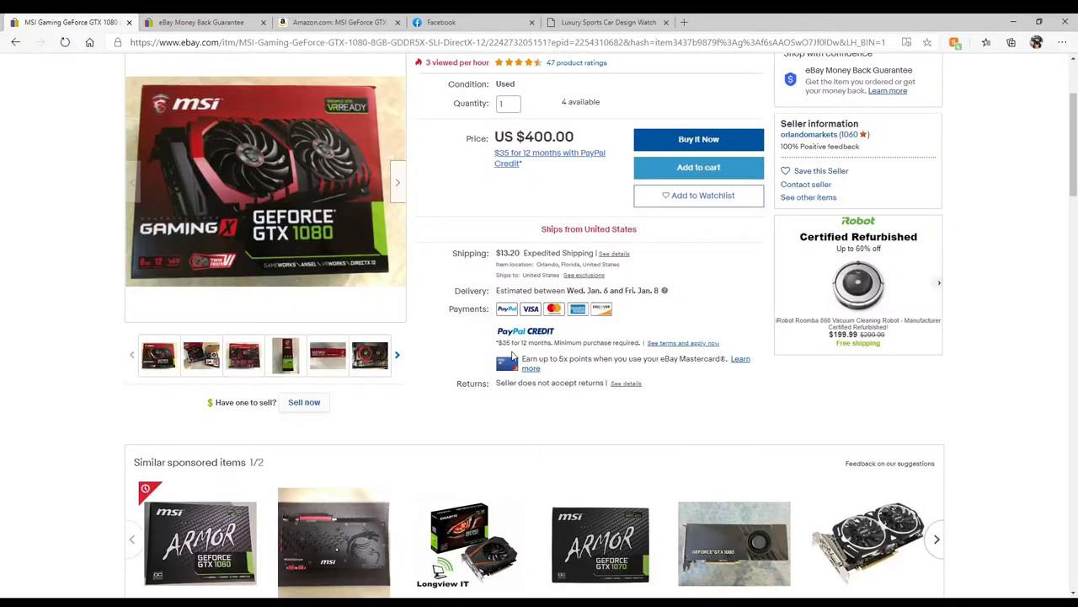
Scroll back to the top of the MSI GTX 1080 listing
scroll(up, 3)
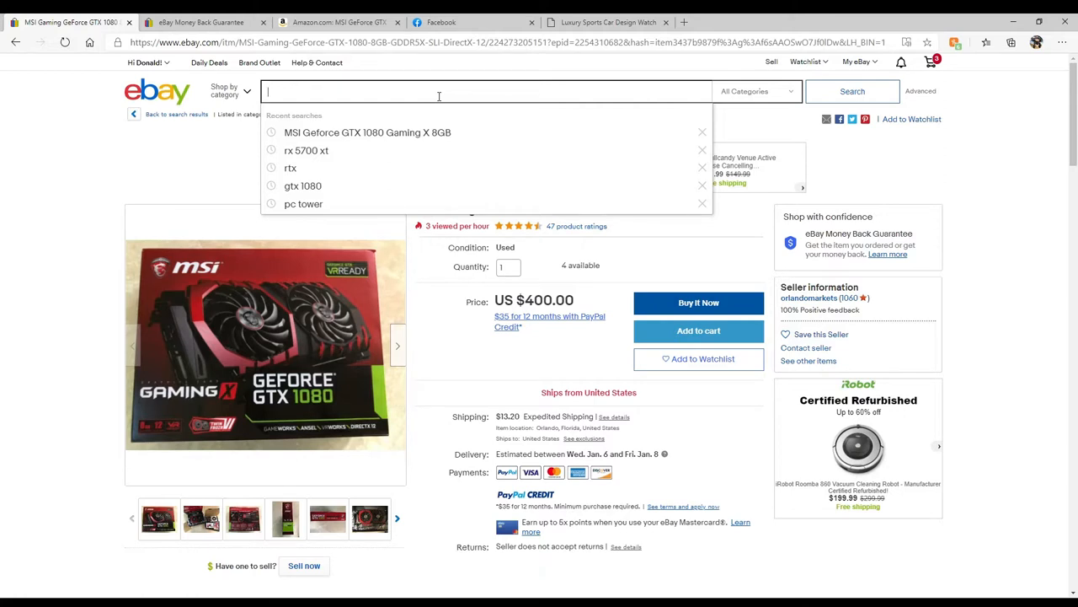
Search eBay for 'rtx 2070' and browse down through the graphics card listings
text(r)
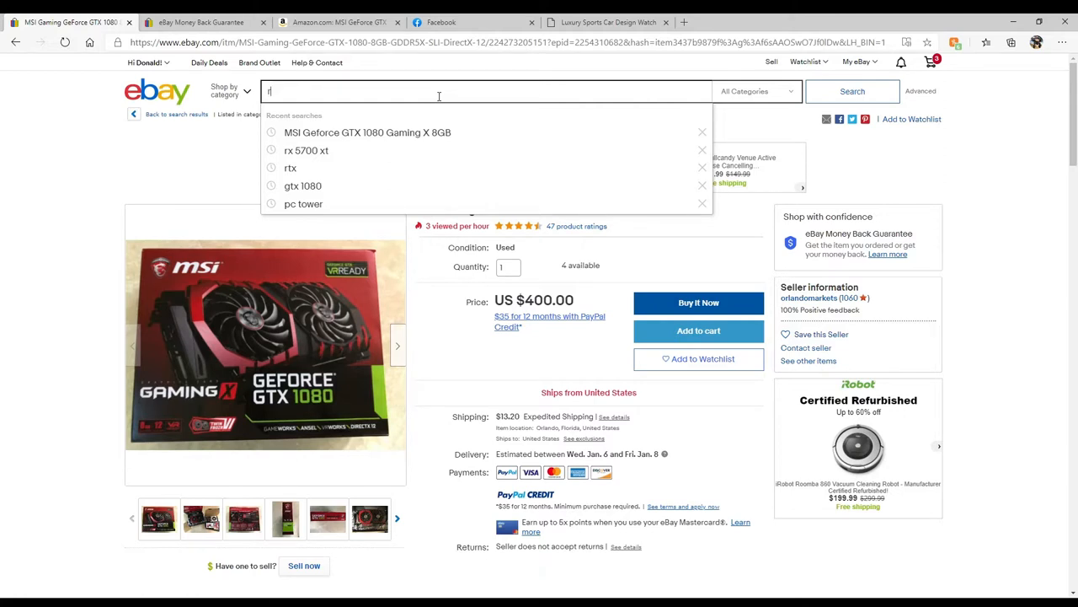
text(tx 2070)
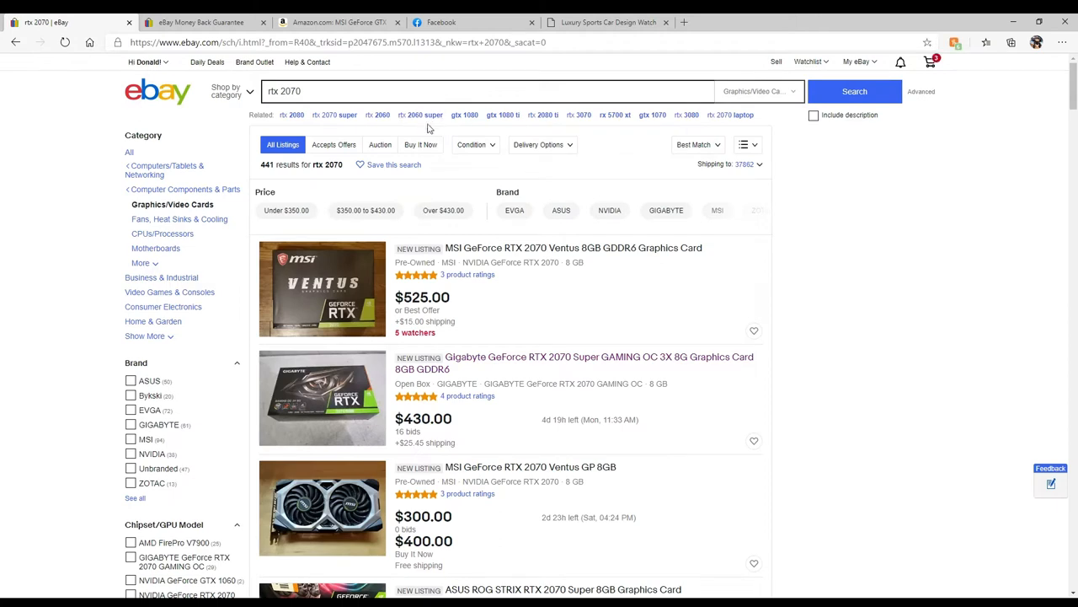
mouse_move(435, 132)
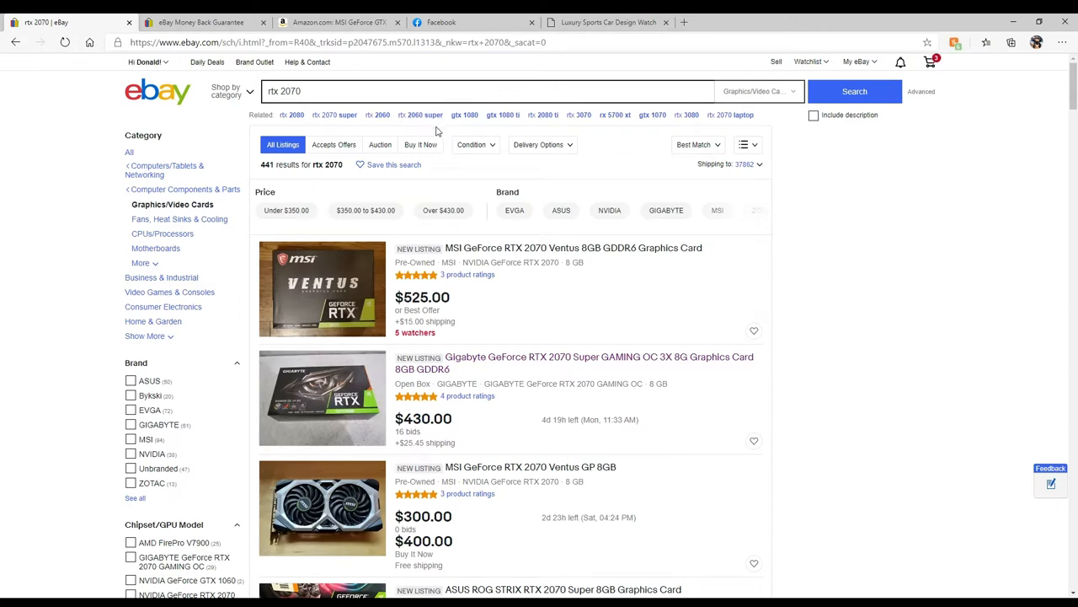
mouse_move(607, 303)
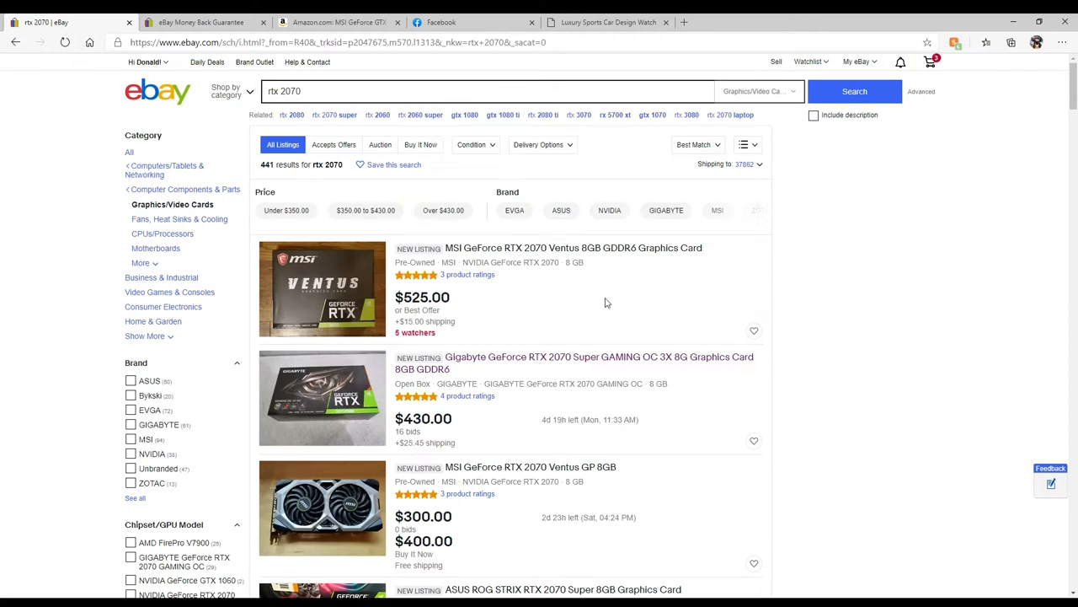
scroll(down, 3)
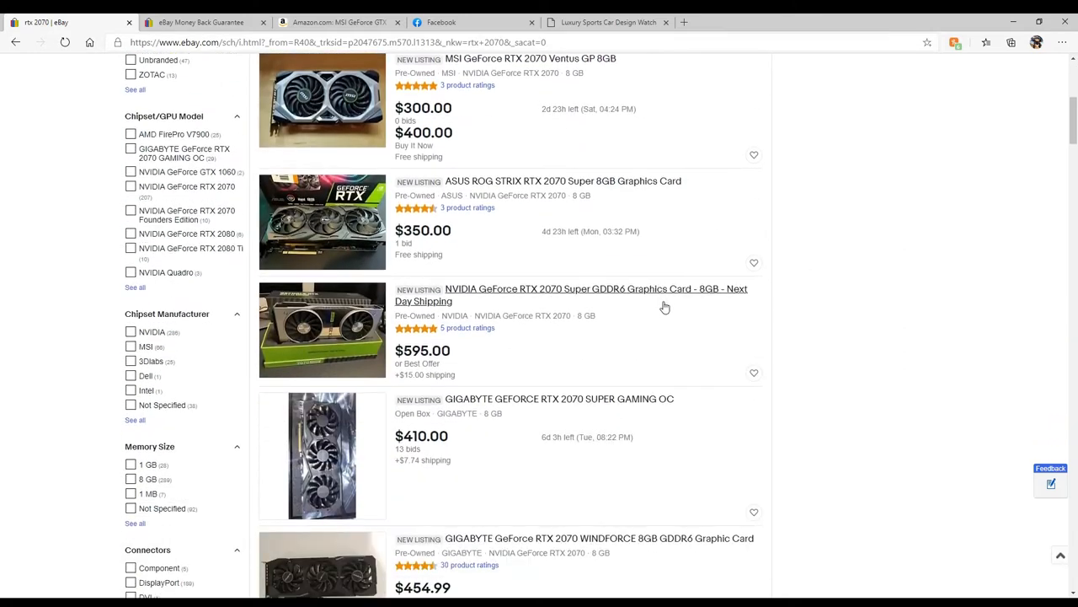
mouse_move(436, 269)
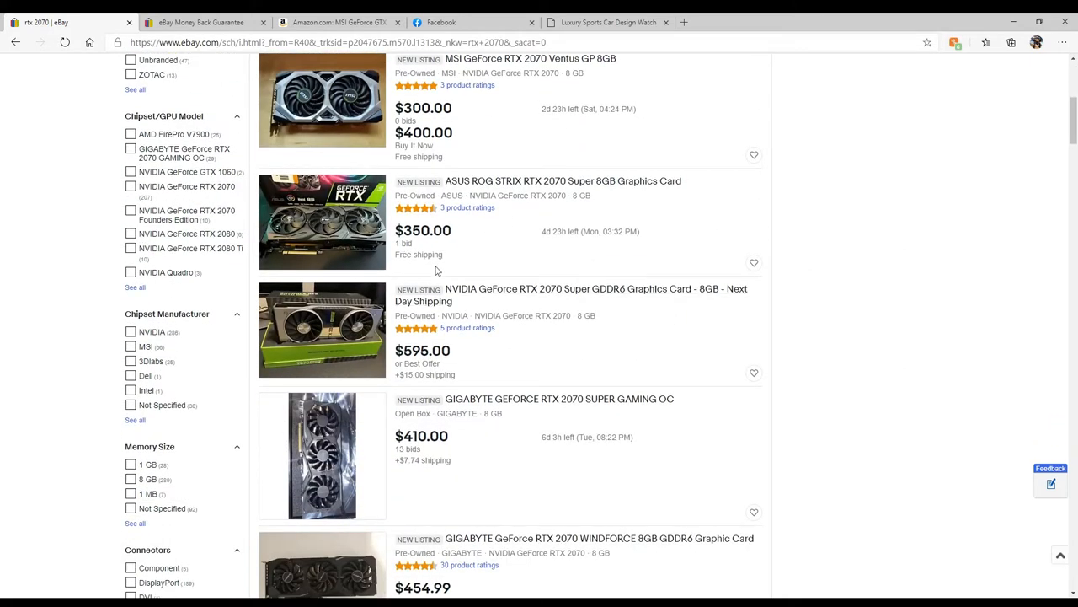
scroll(down, 3)
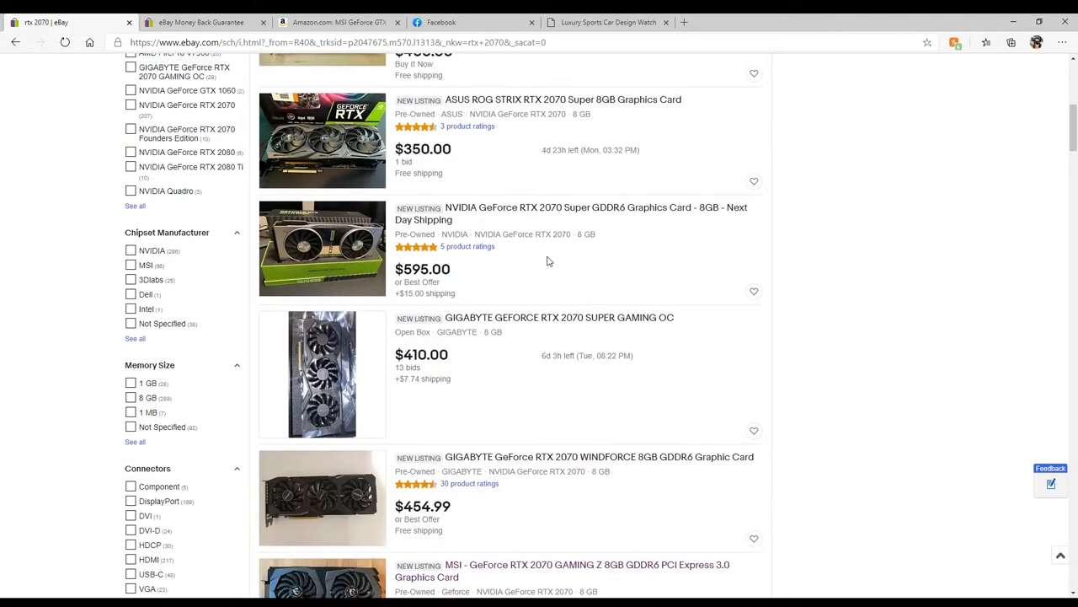
scroll(down, 3)
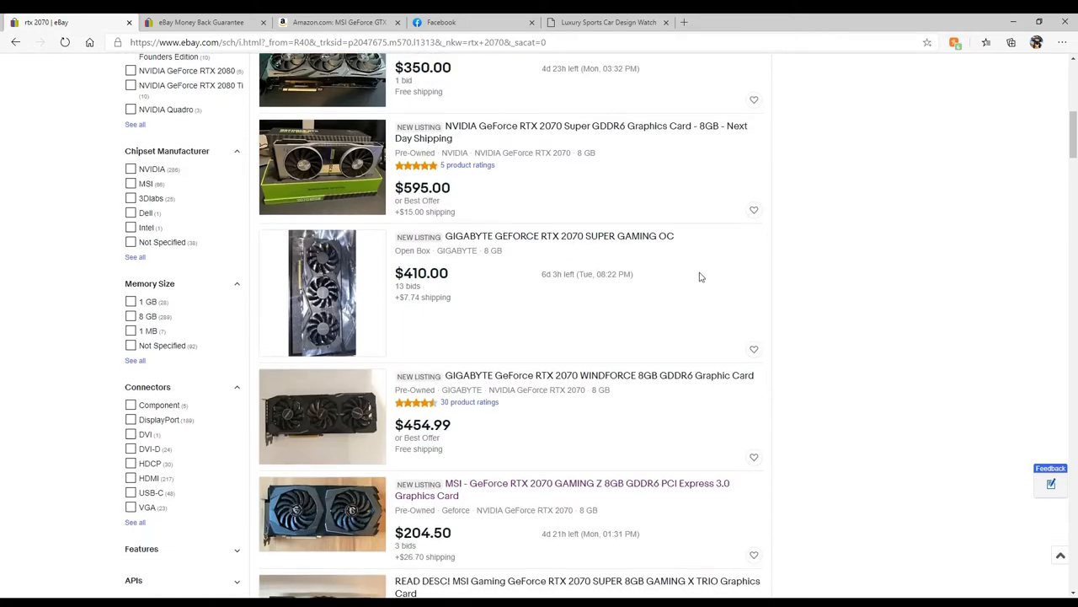
scroll(down, 3)
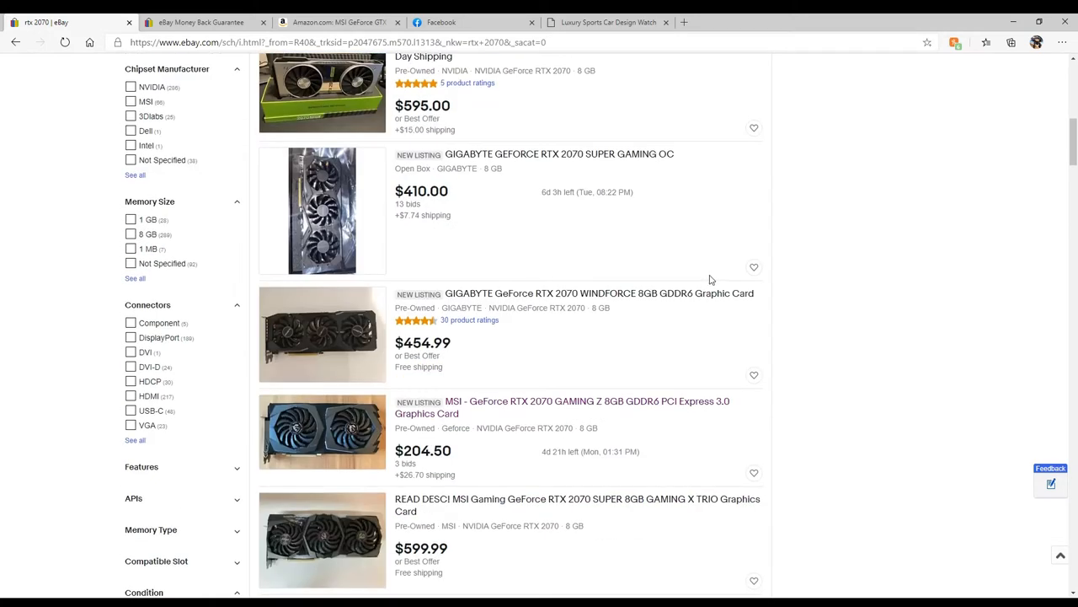
scroll(down, 3)
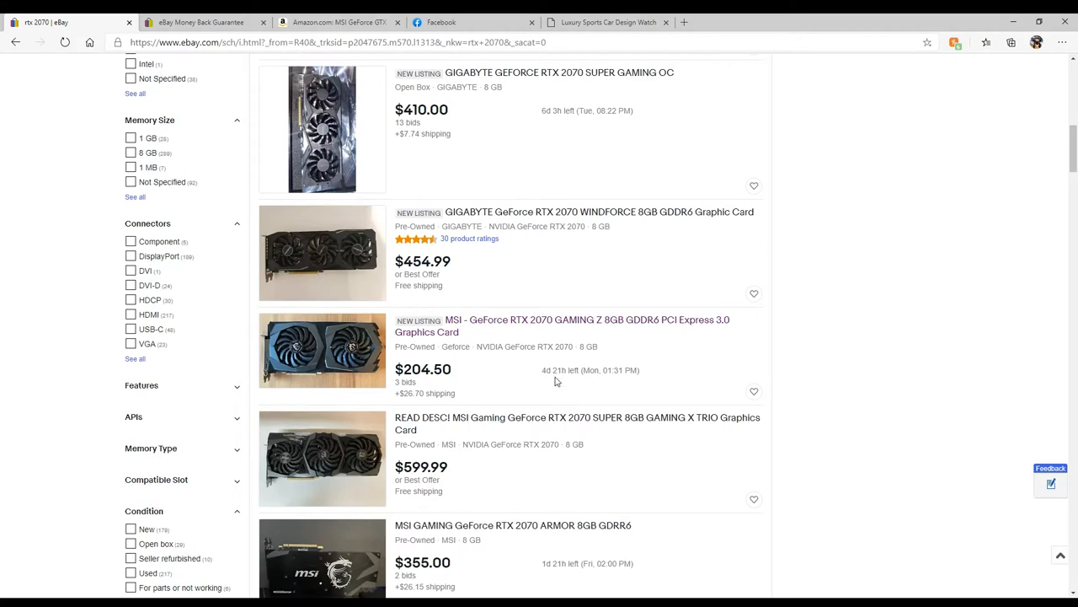
scroll(down, 3)
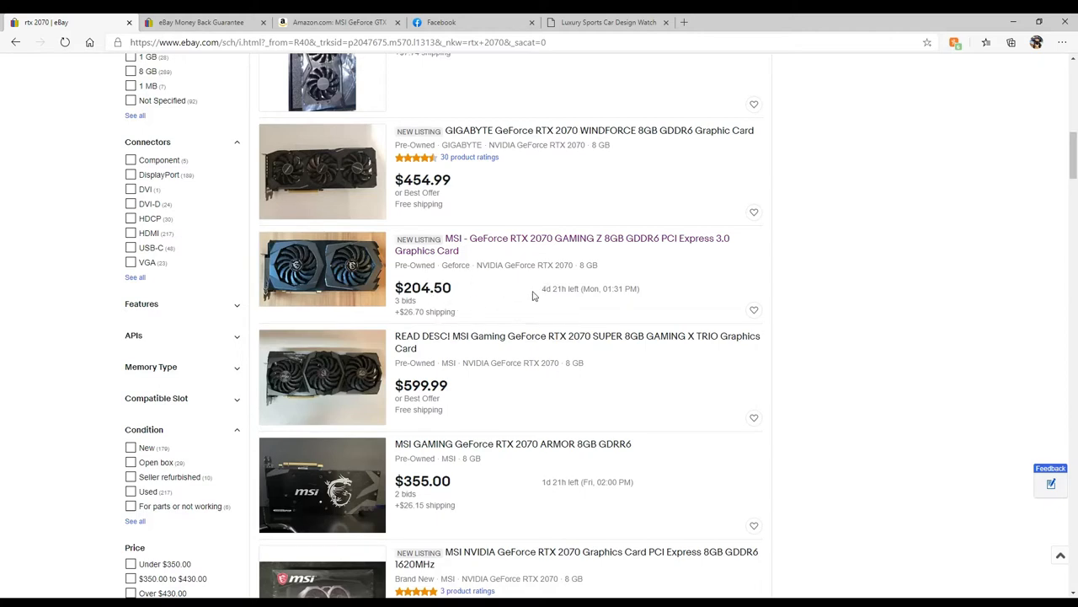
scroll(down, 3)
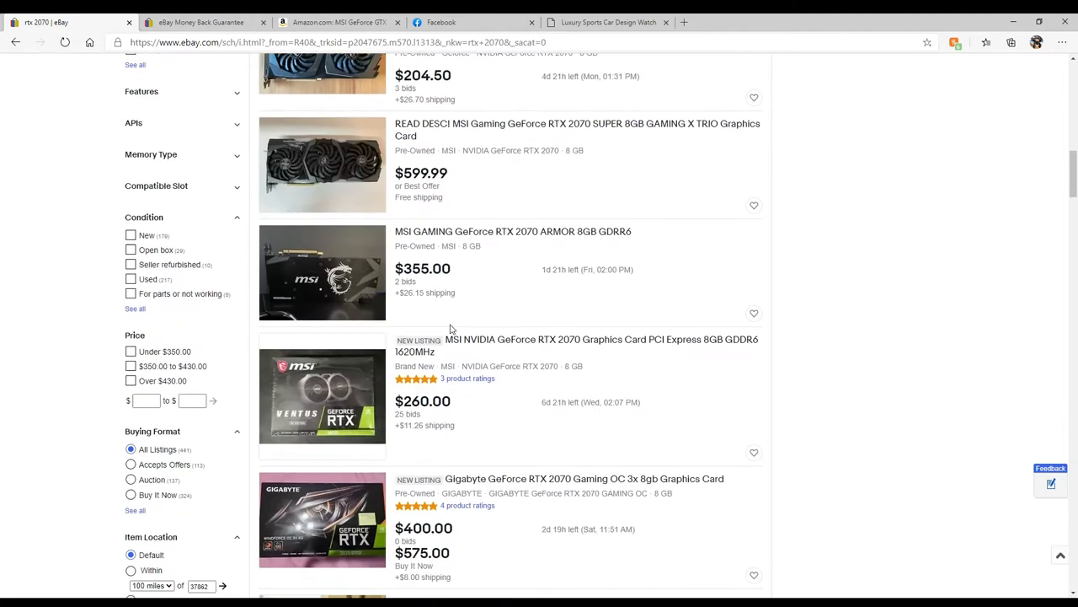
scroll(down, 3)
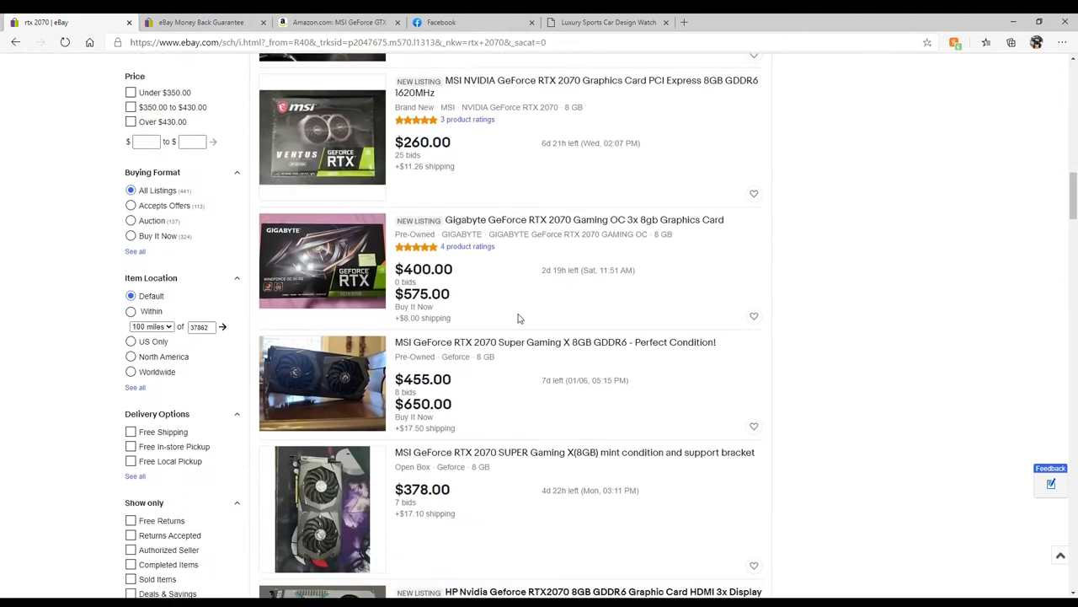
scroll(down, 3)
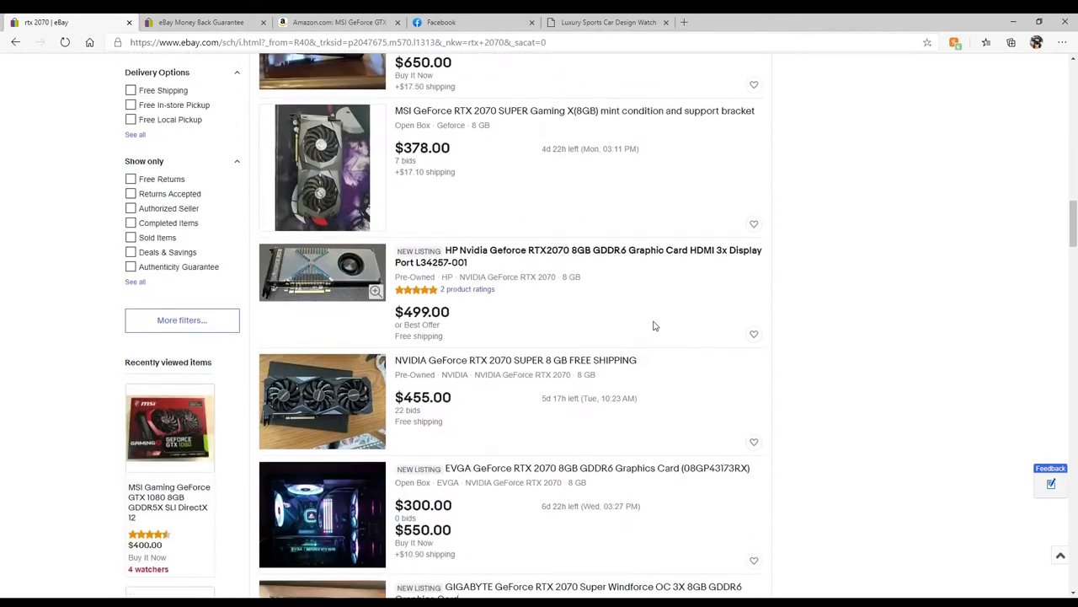
scroll(down, 3)
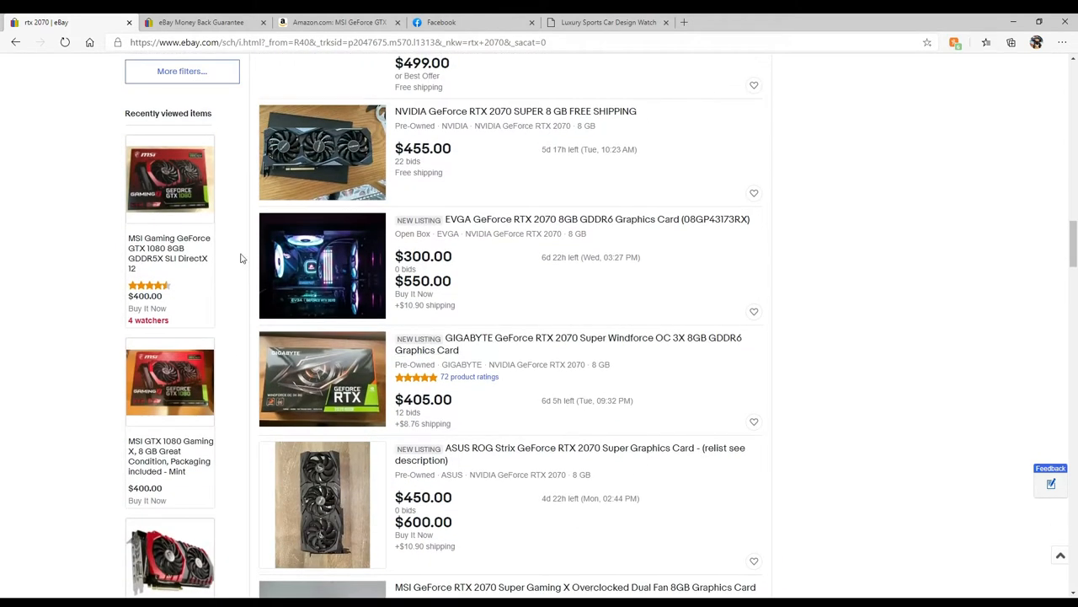
Reopen the recently viewed MSI GTX 1080 listing and flip through its product photos
click(168, 177)
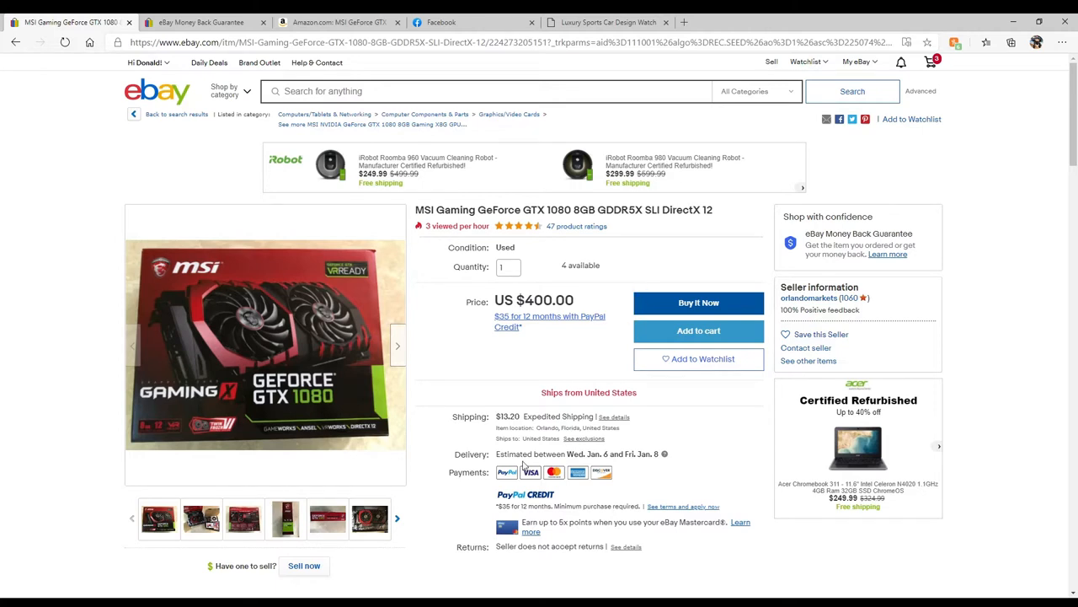
click(327, 519)
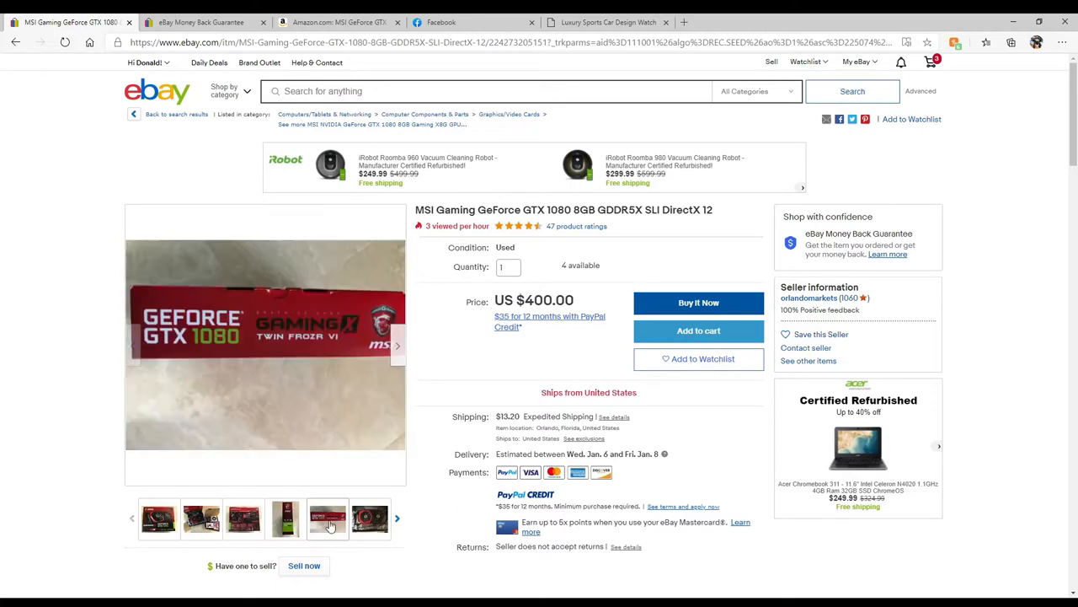
click(242, 519)
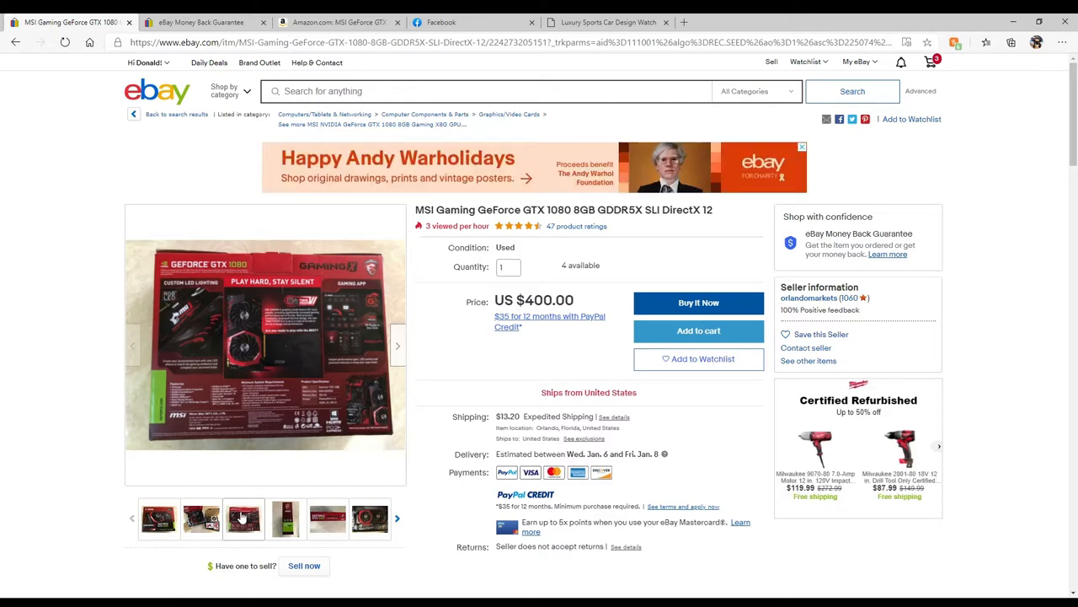
click(481, 91)
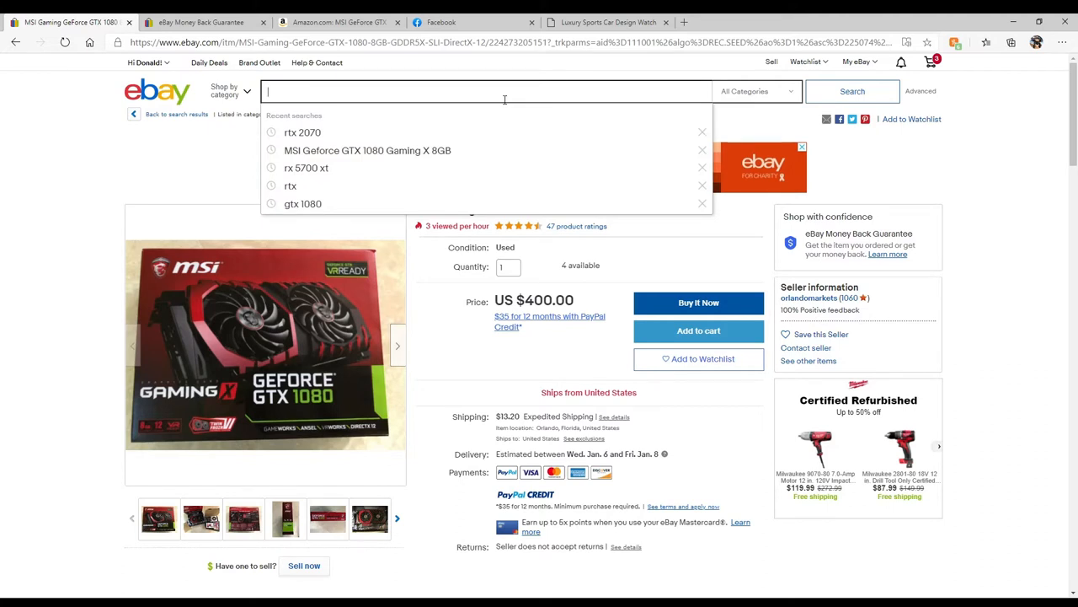
text(rtx 2080)
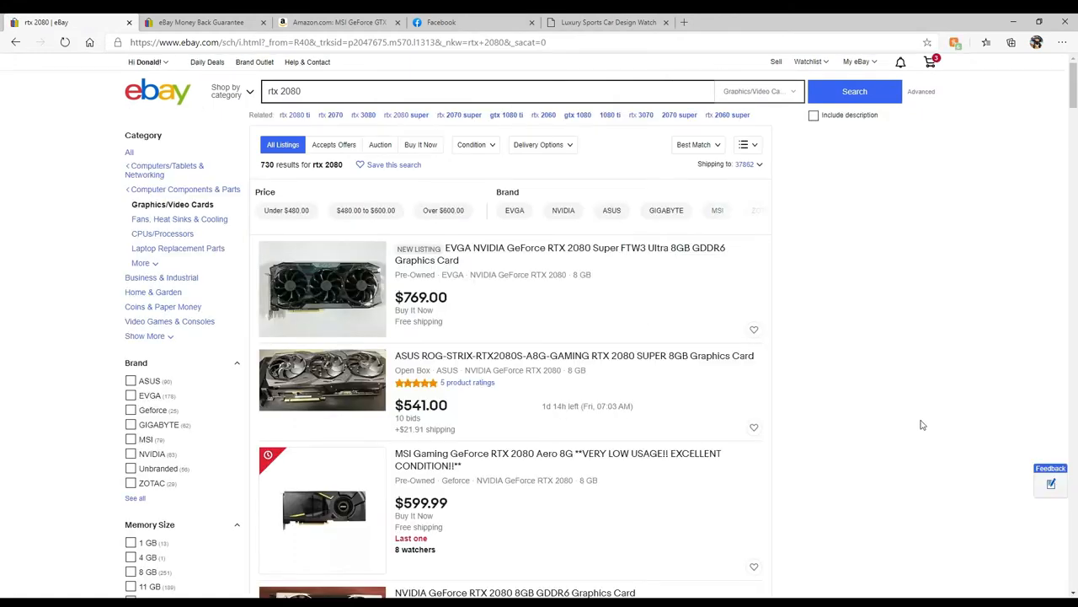
scroll(down, 3)
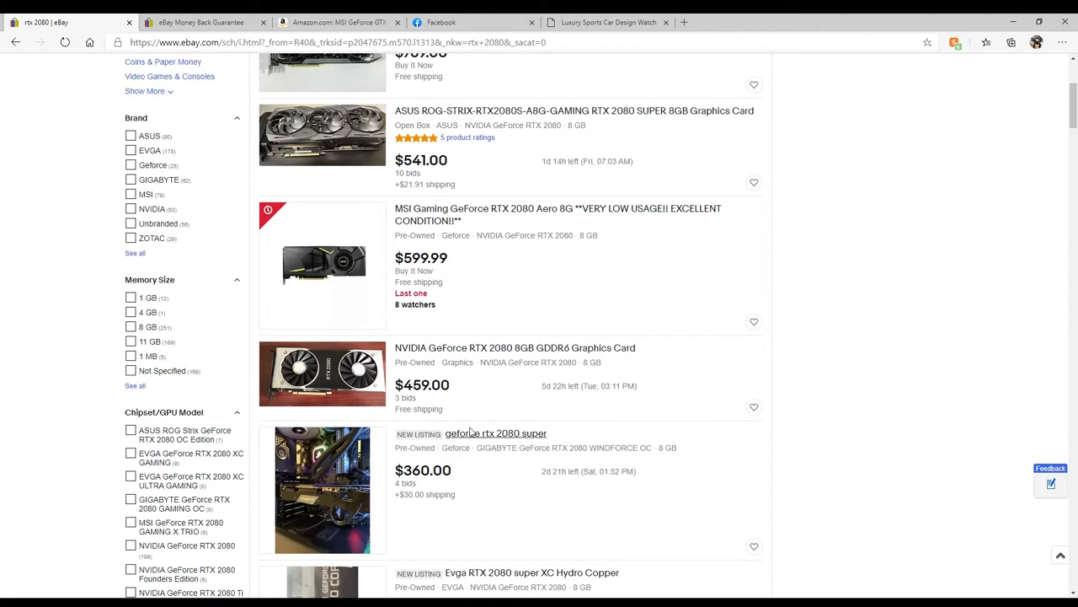
mouse_move(495, 394)
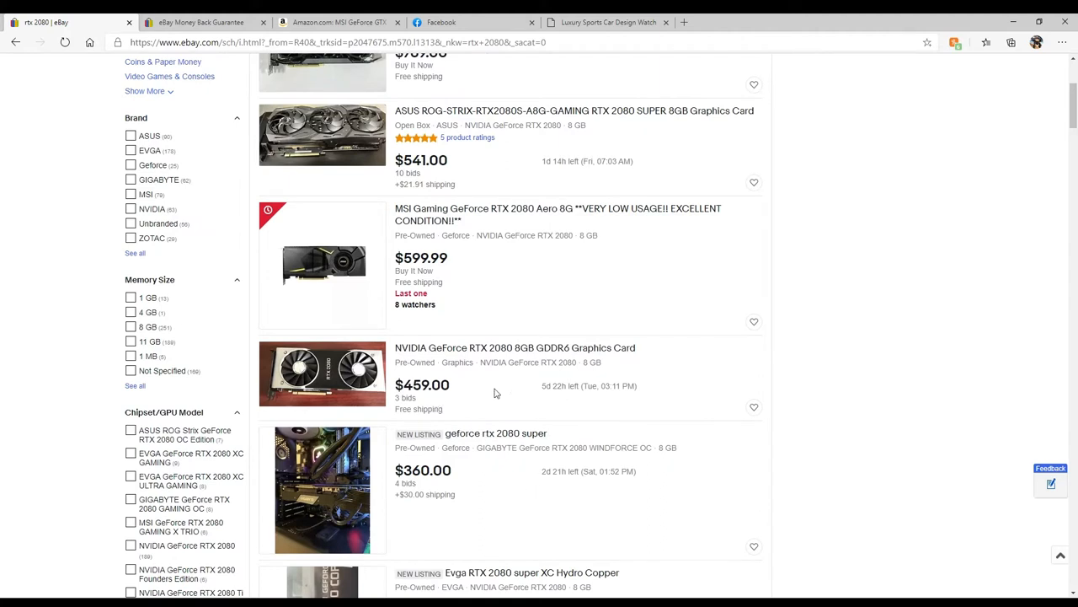
mouse_move(607, 356)
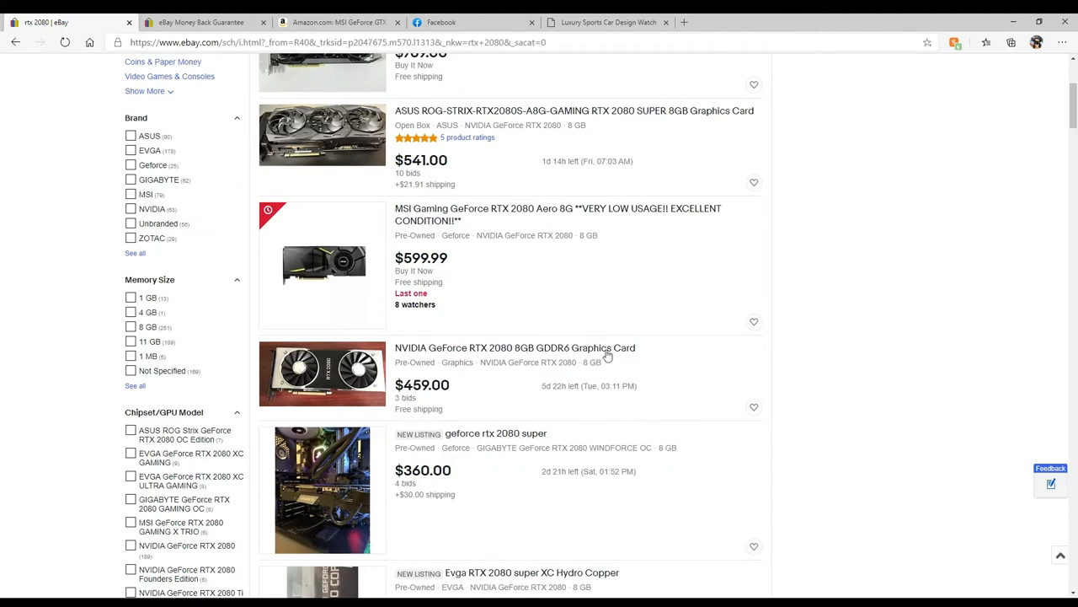
scroll(down, 3)
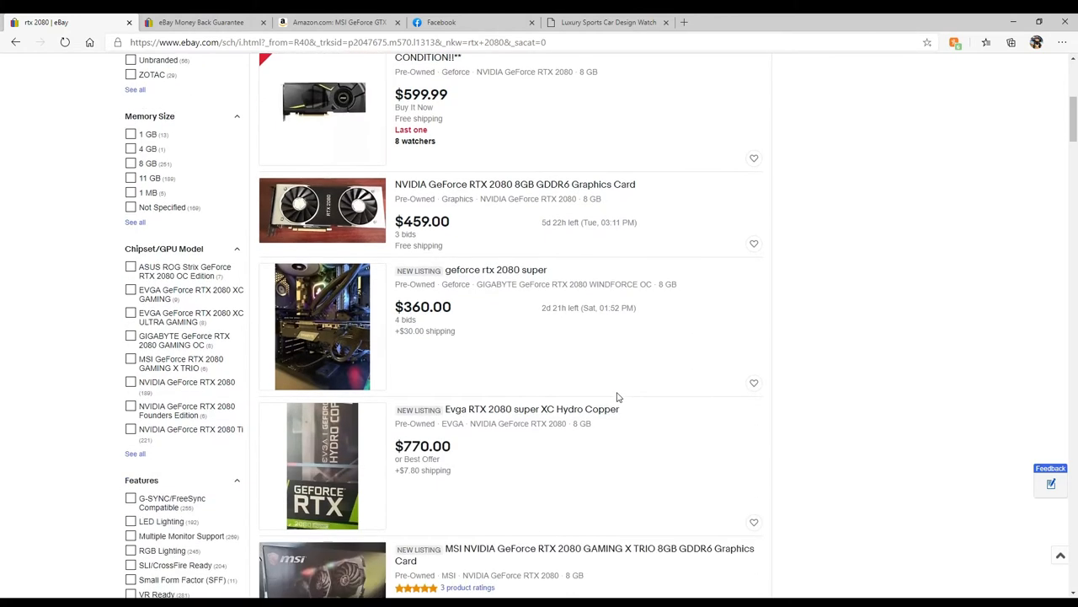
mouse_move(444, 361)
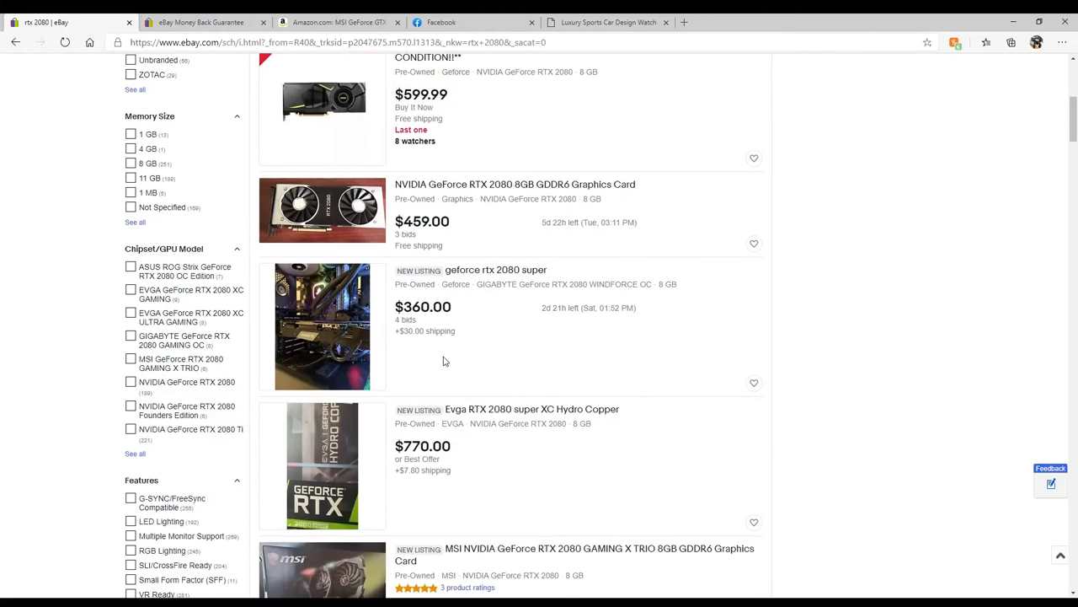
scroll(down, 3)
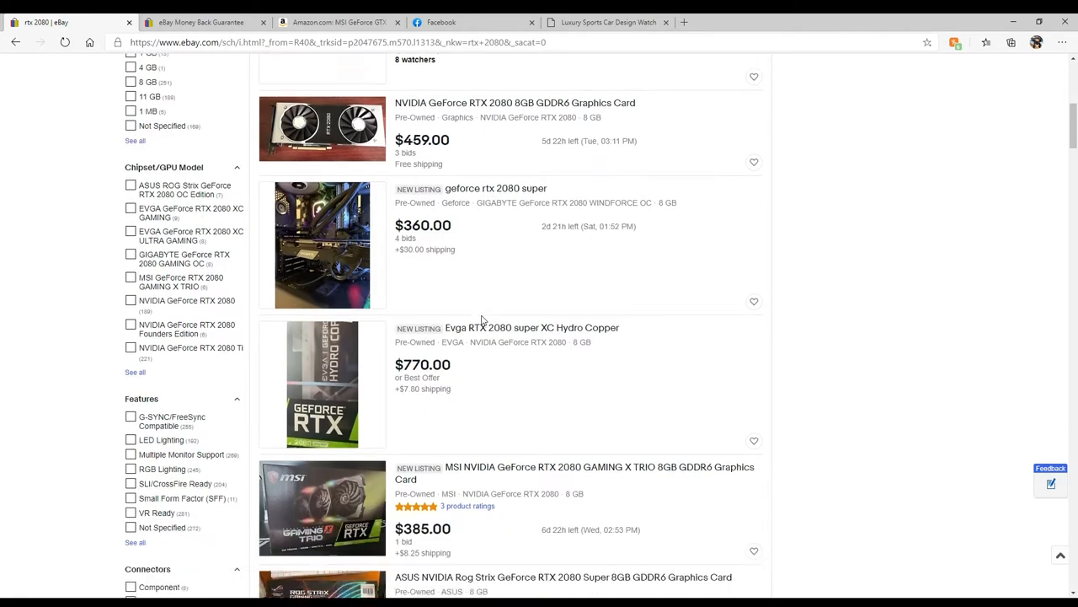
scroll(down, 3)
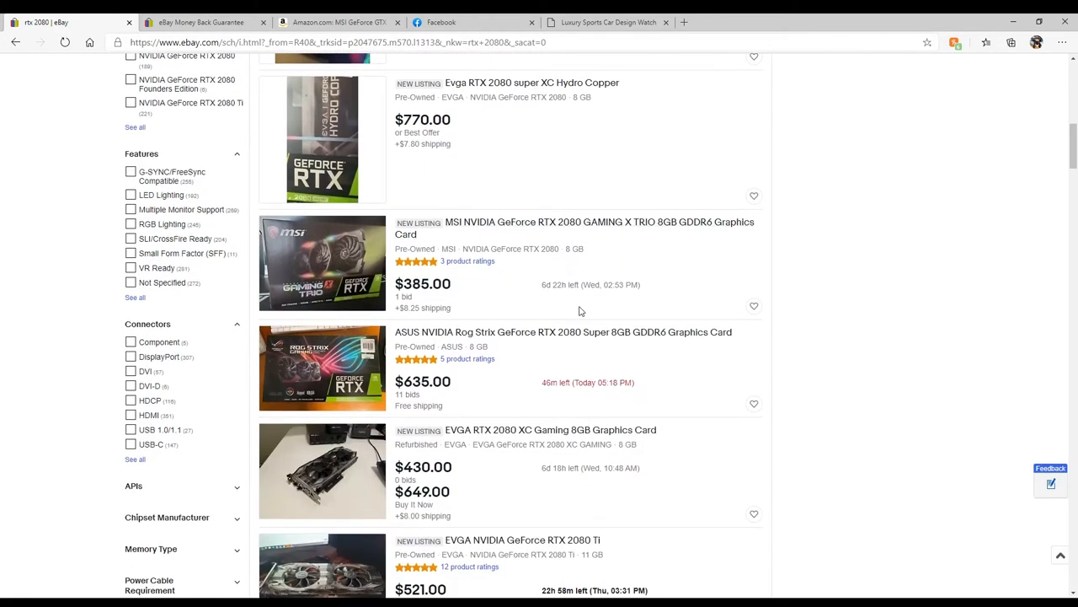
scroll(down, 3)
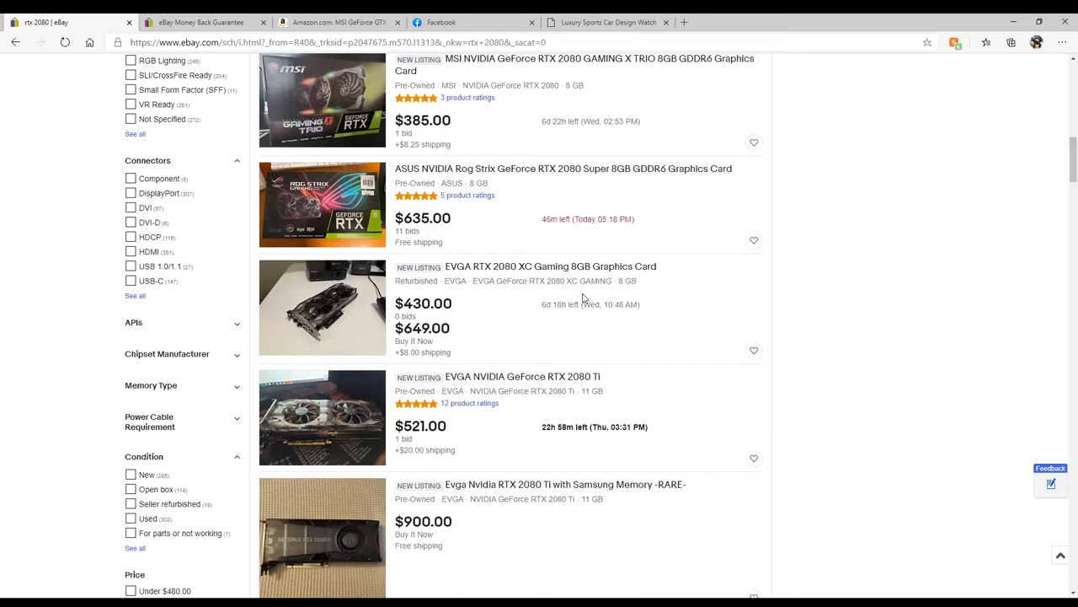
scroll(down, 3)
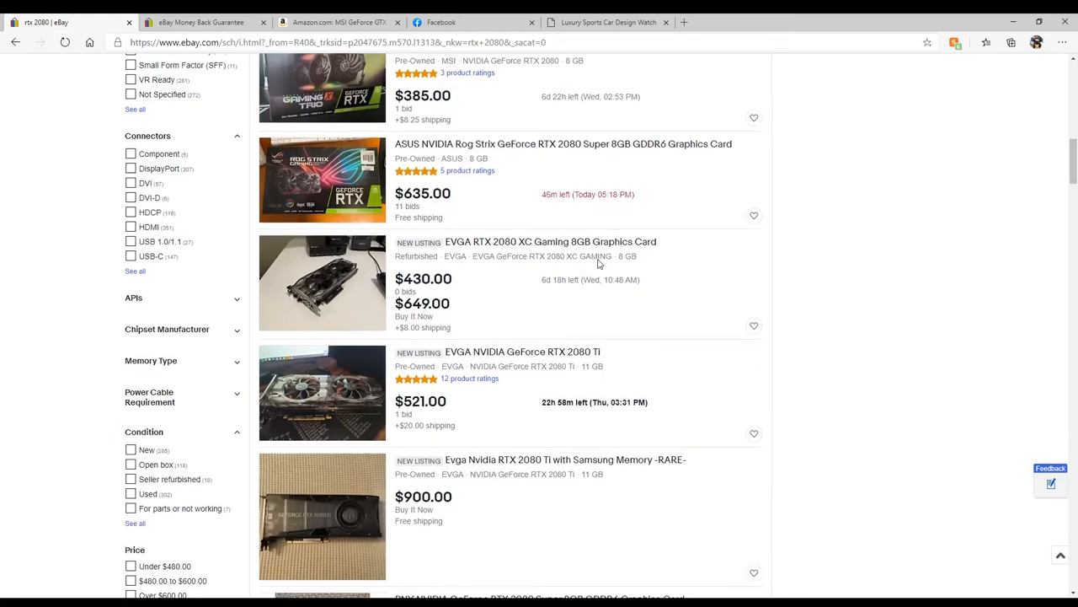
scroll(down, 3)
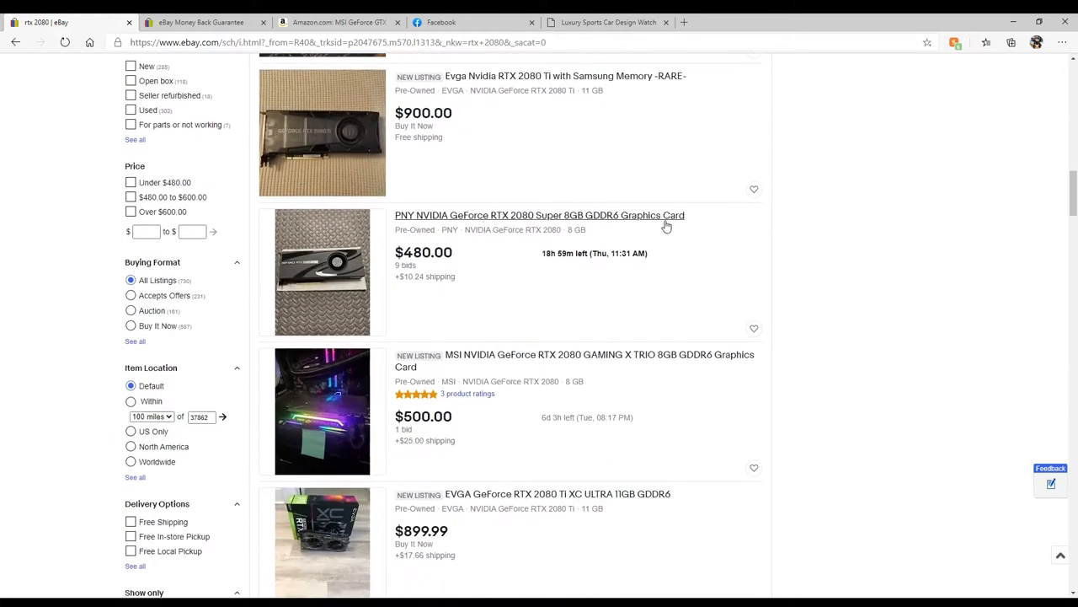
scroll(down, 3)
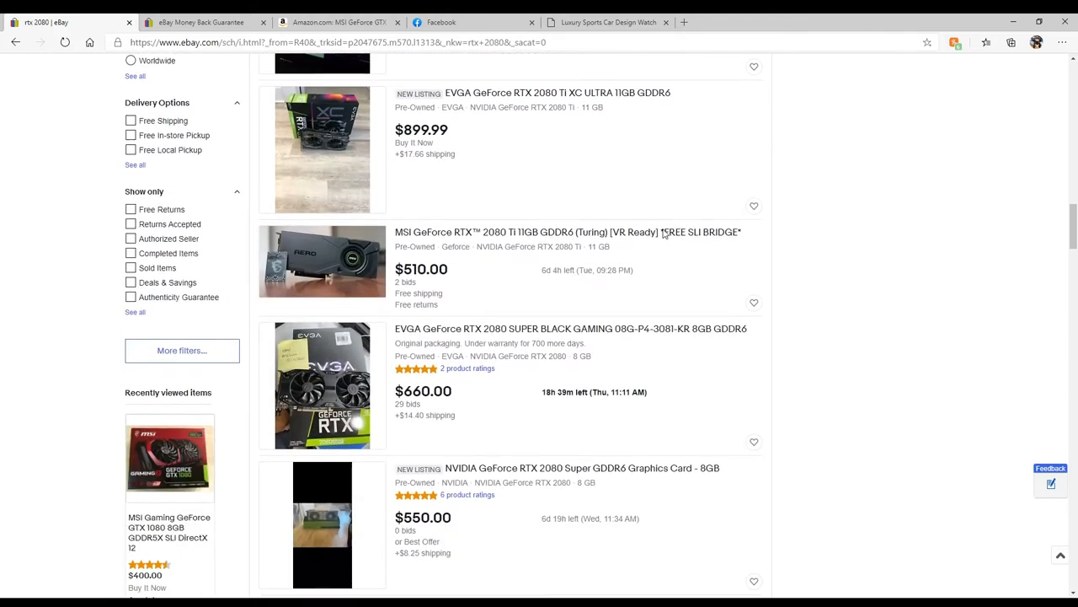
scroll(down, 3)
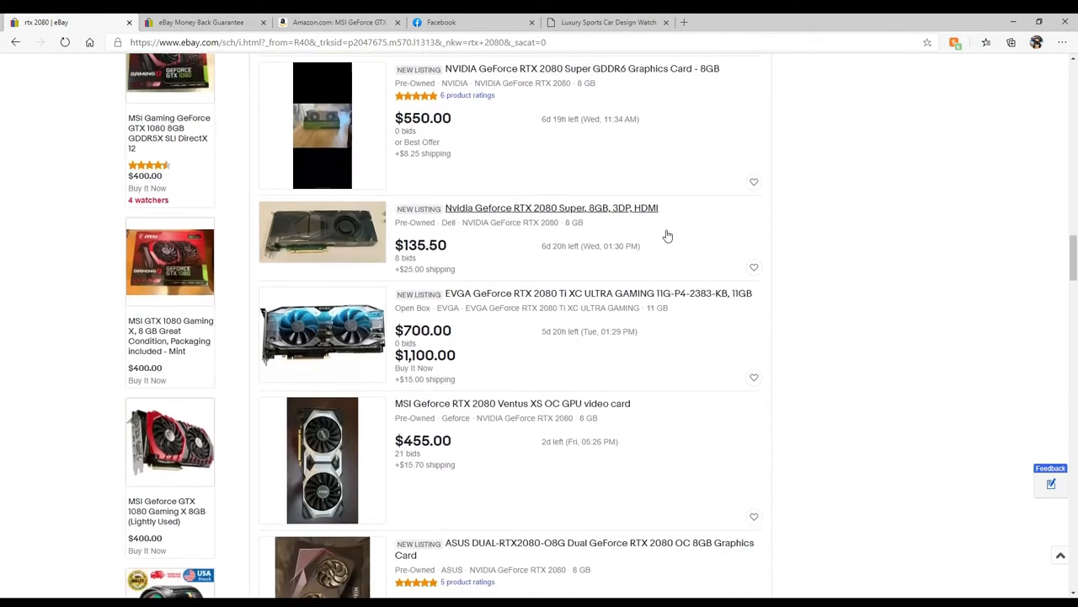
scroll(down, 3)
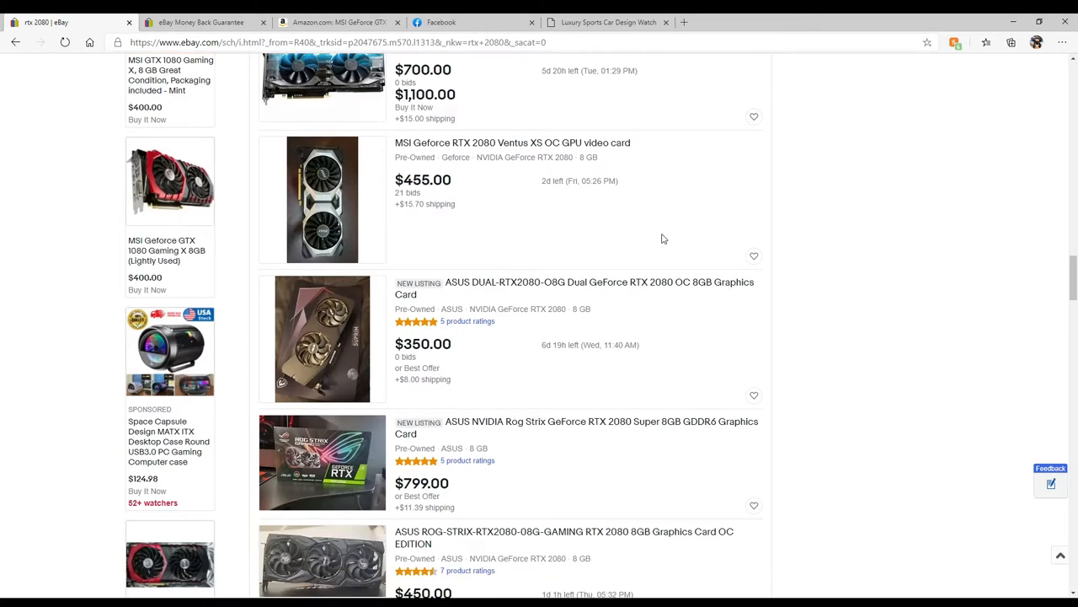
scroll(down, 3)
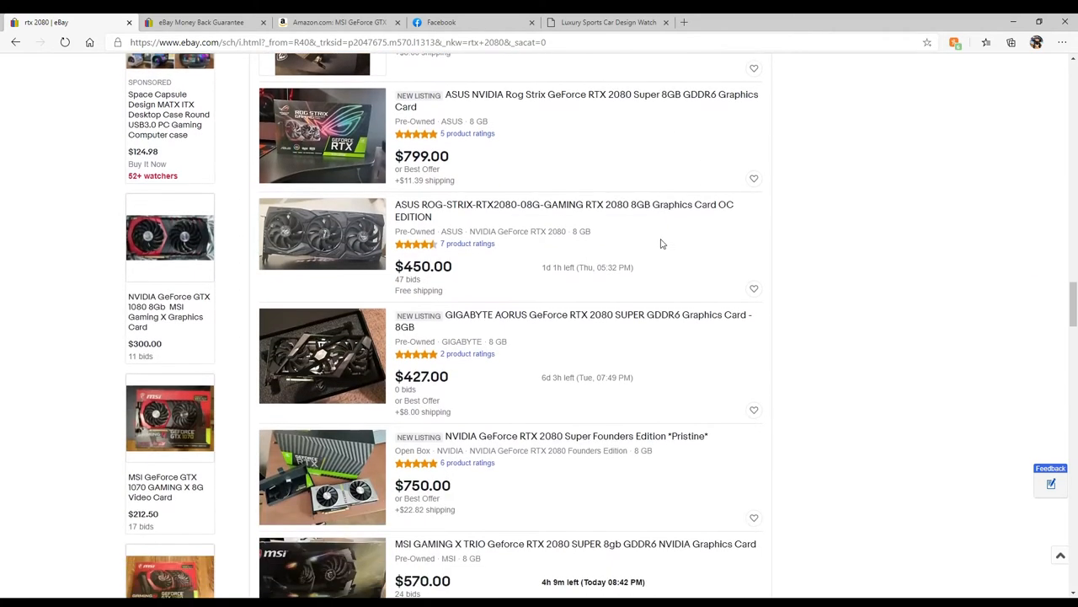
scroll(down, 3)
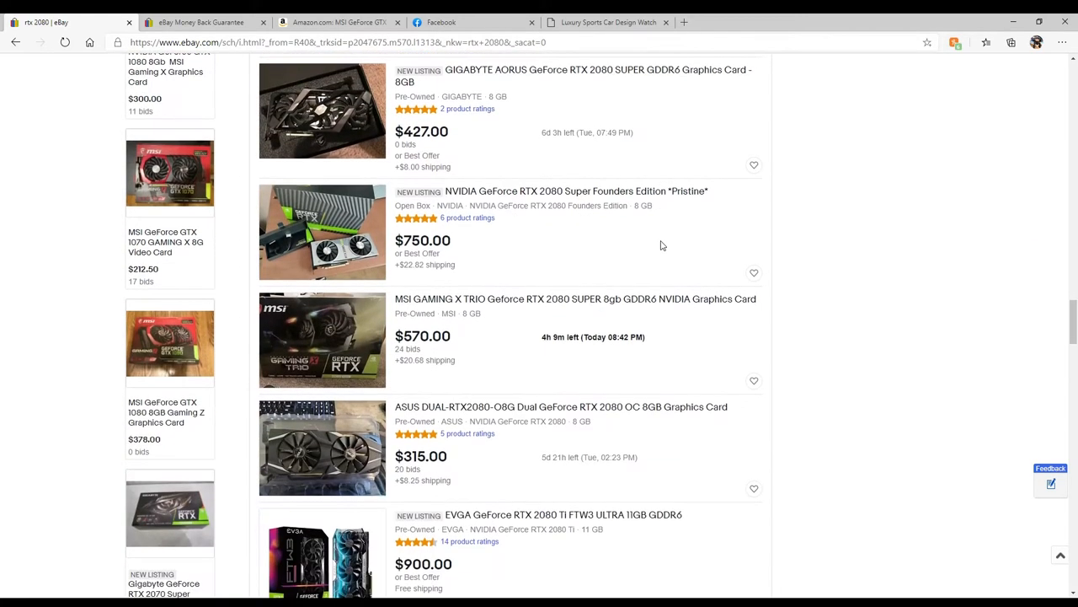
scroll(down, 3)
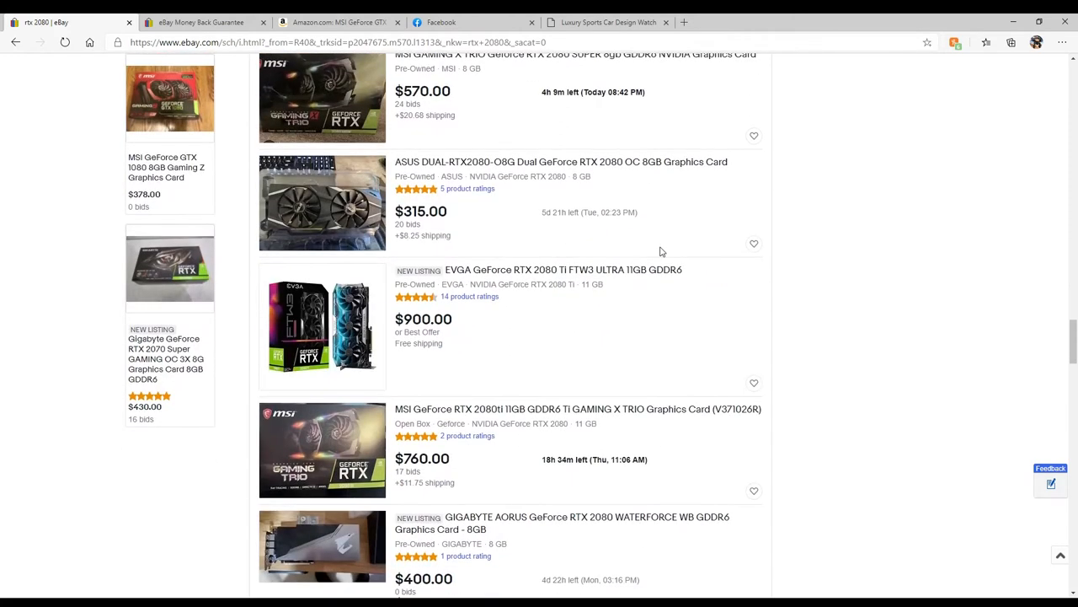
scroll(down, 3)
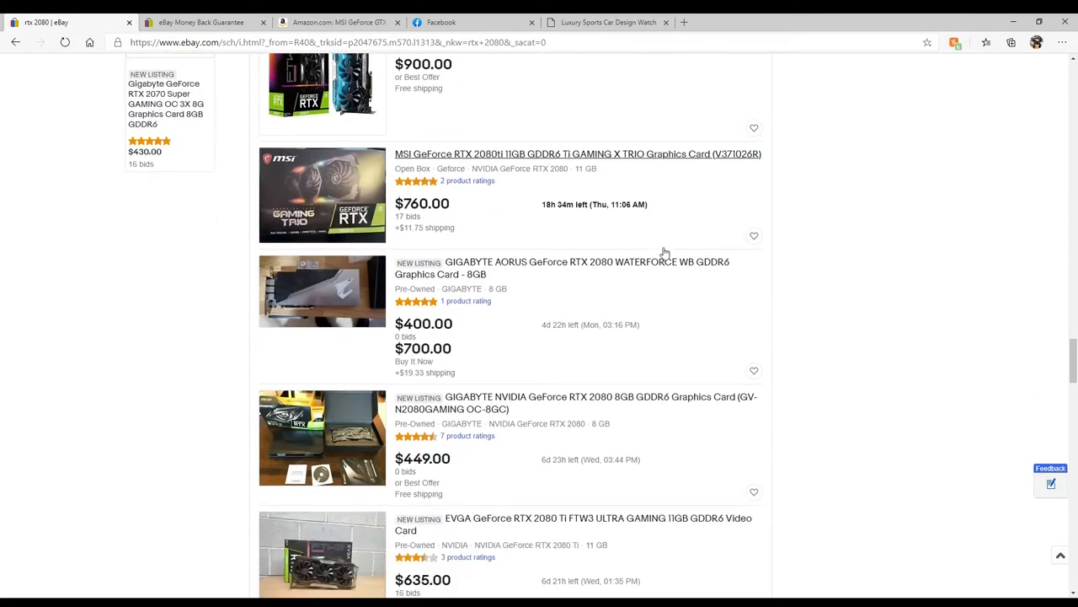
scroll(down, 3)
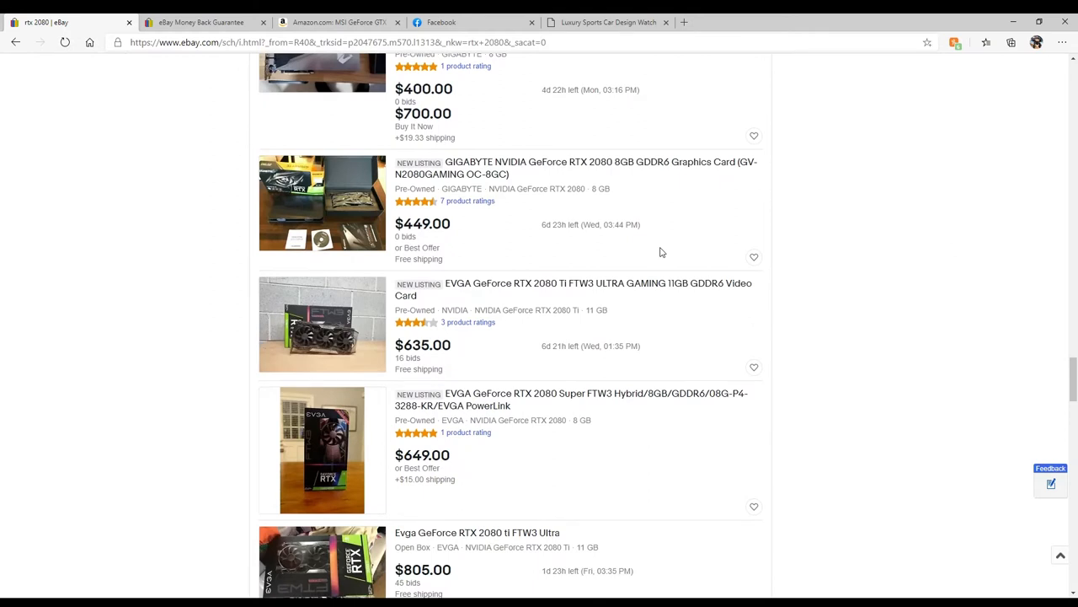
mouse_move(661, 250)
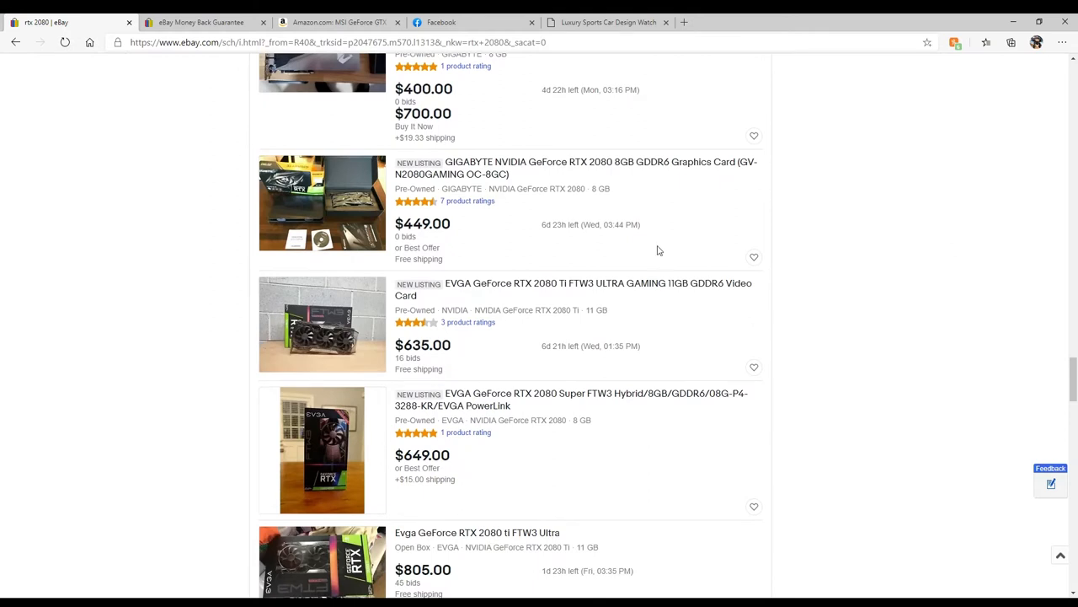
scroll(down, 3)
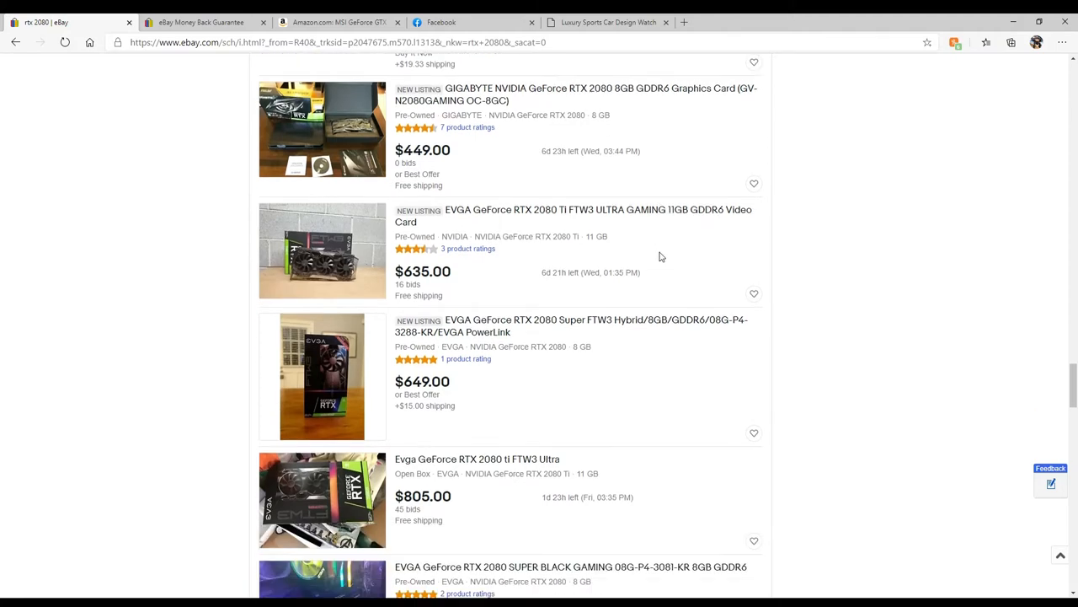
scroll(down, 3)
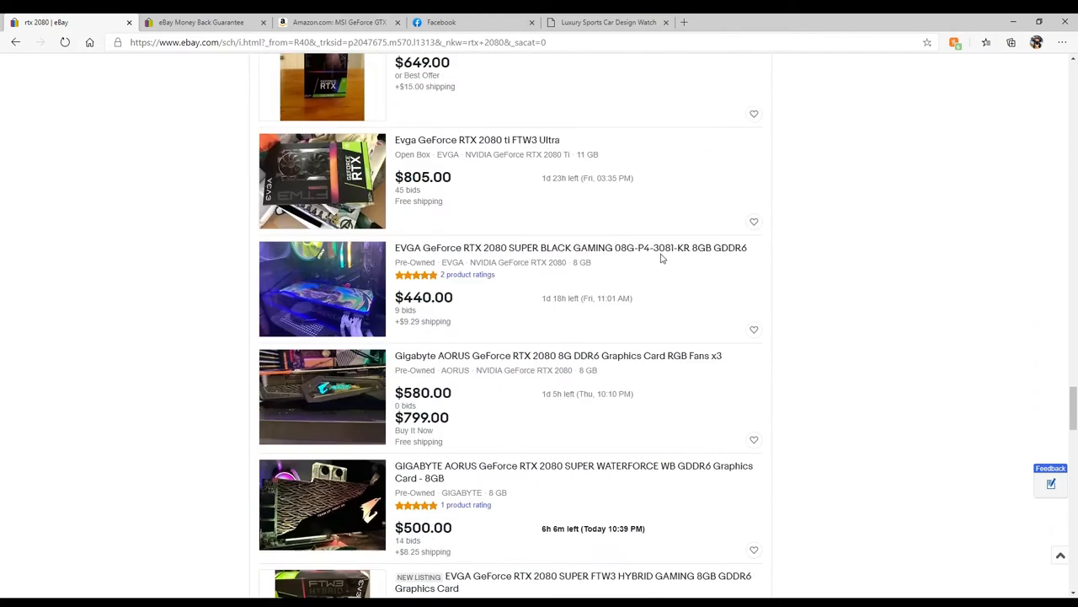
scroll(down, 3)
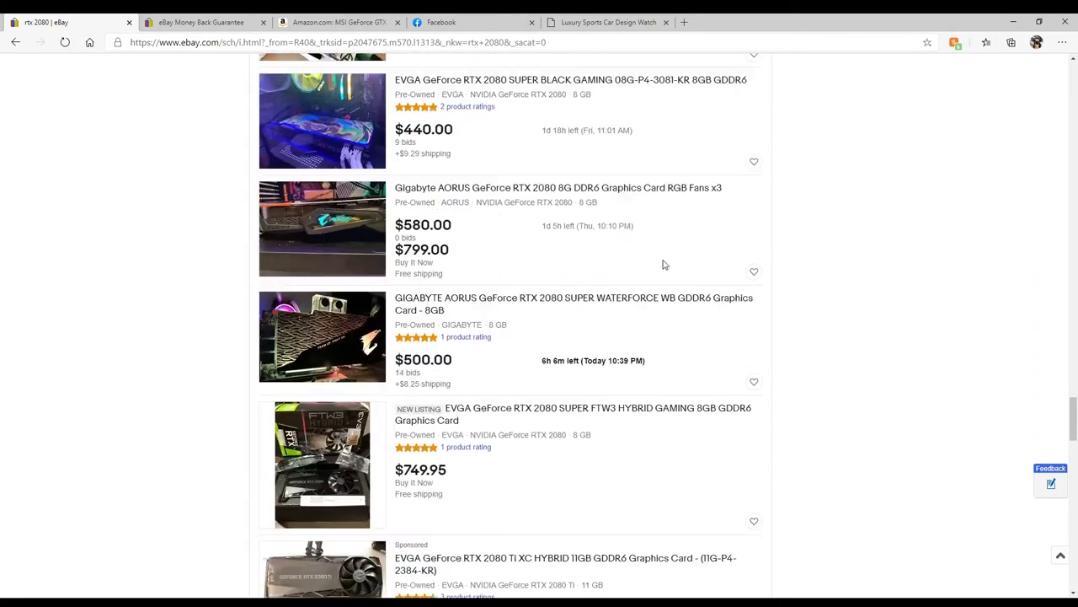
scroll(down, 3)
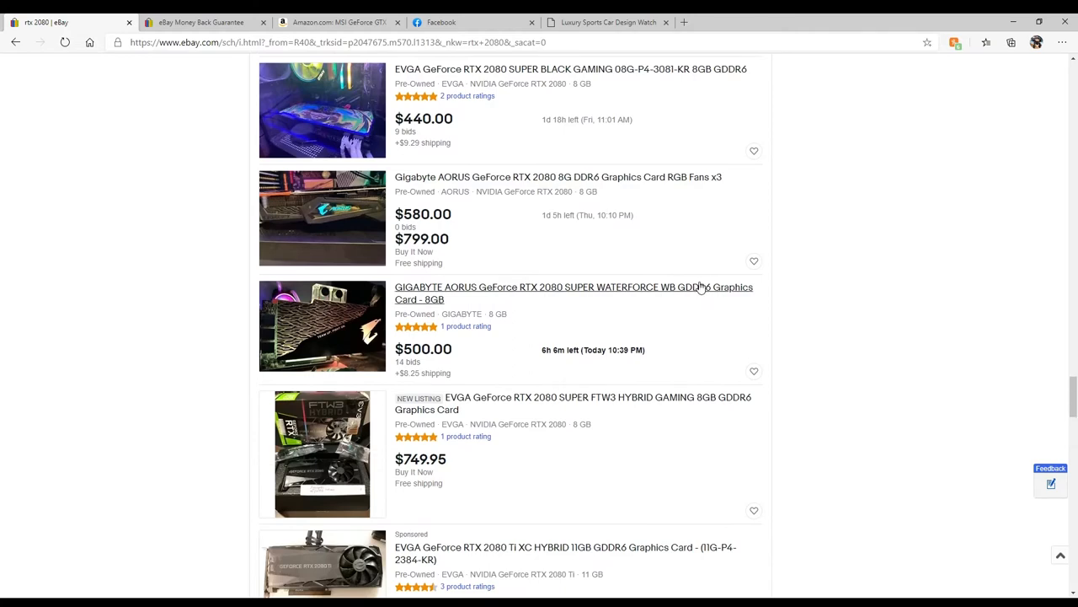
scroll(down, 3)
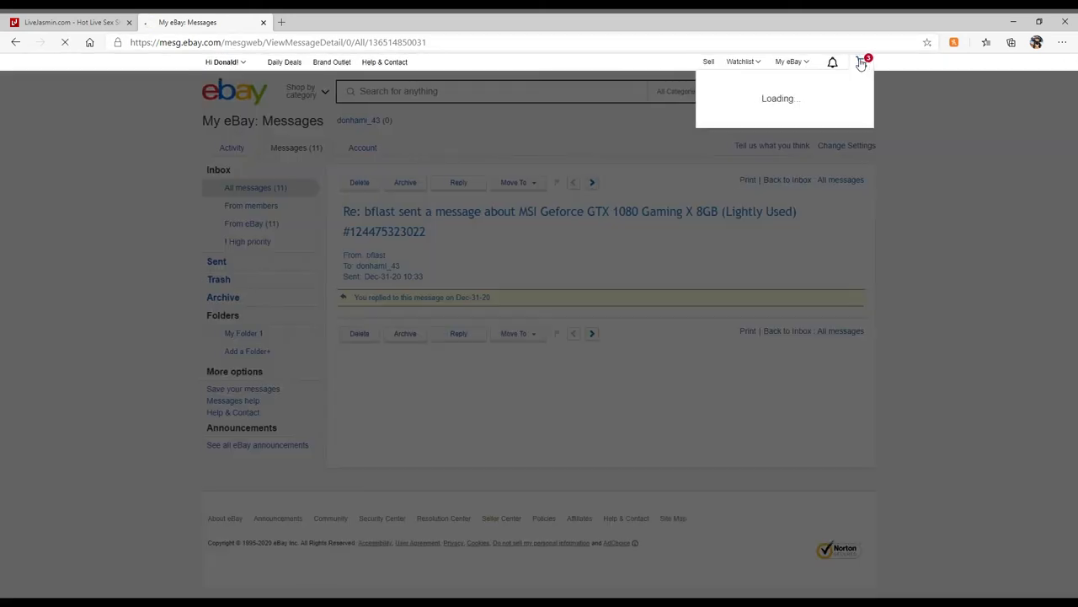
click(879, 61)
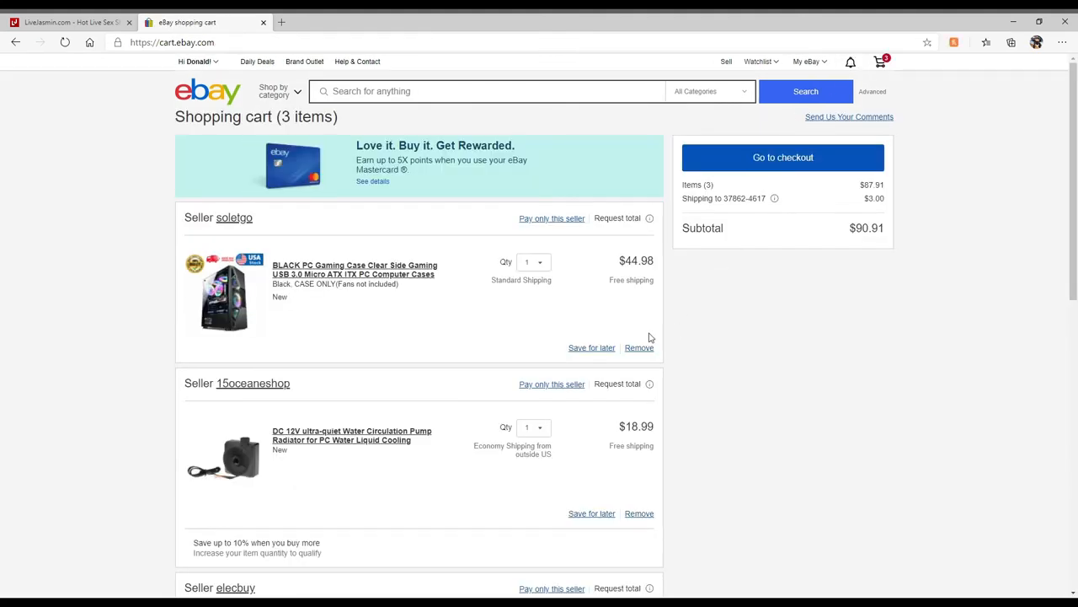
scroll(down, 3)
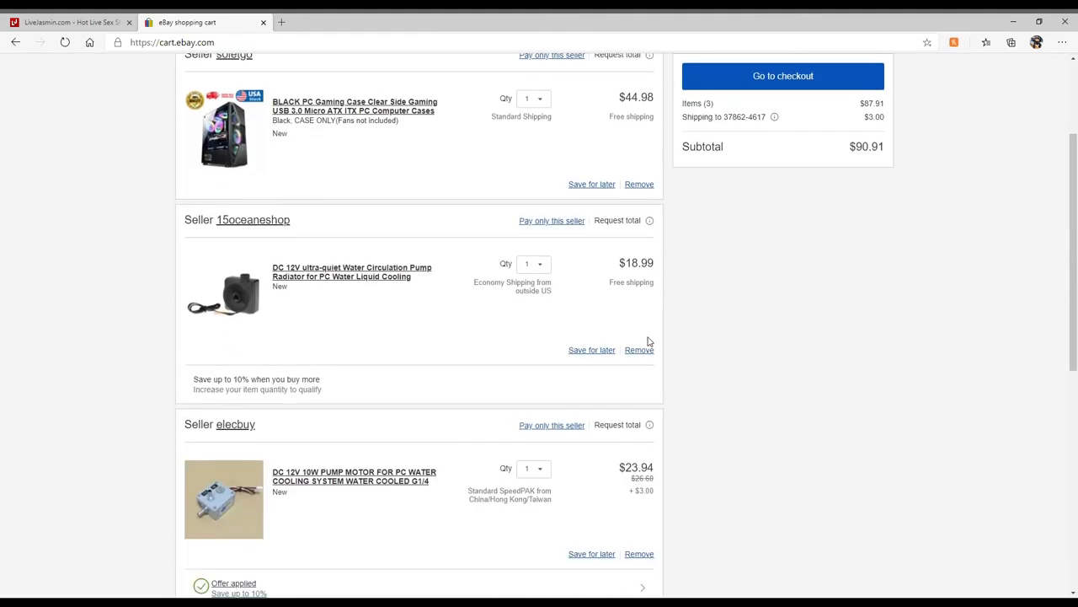
scroll(down, 3)
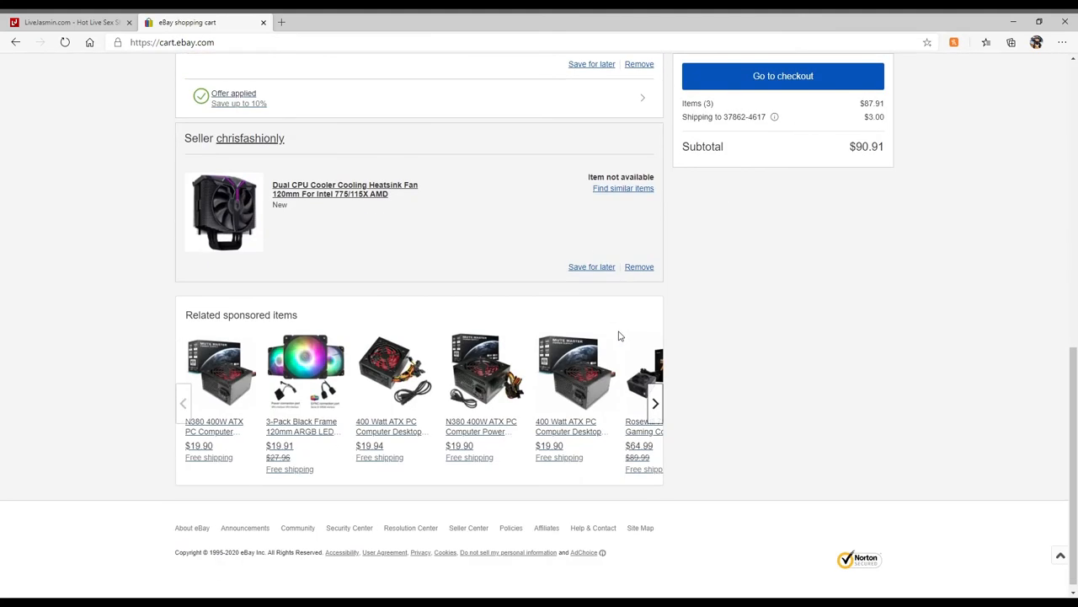
scroll(up, 3)
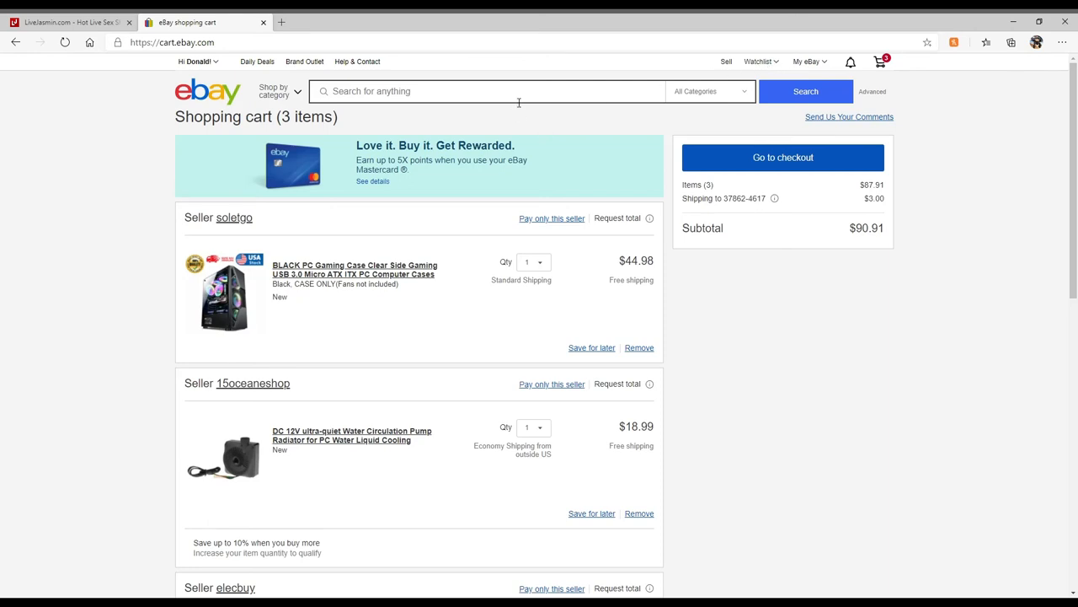
Rerun the recent 'MSI Geforce GTX 1080 Gaming X 8GB' search and browse its results
click(486, 91)
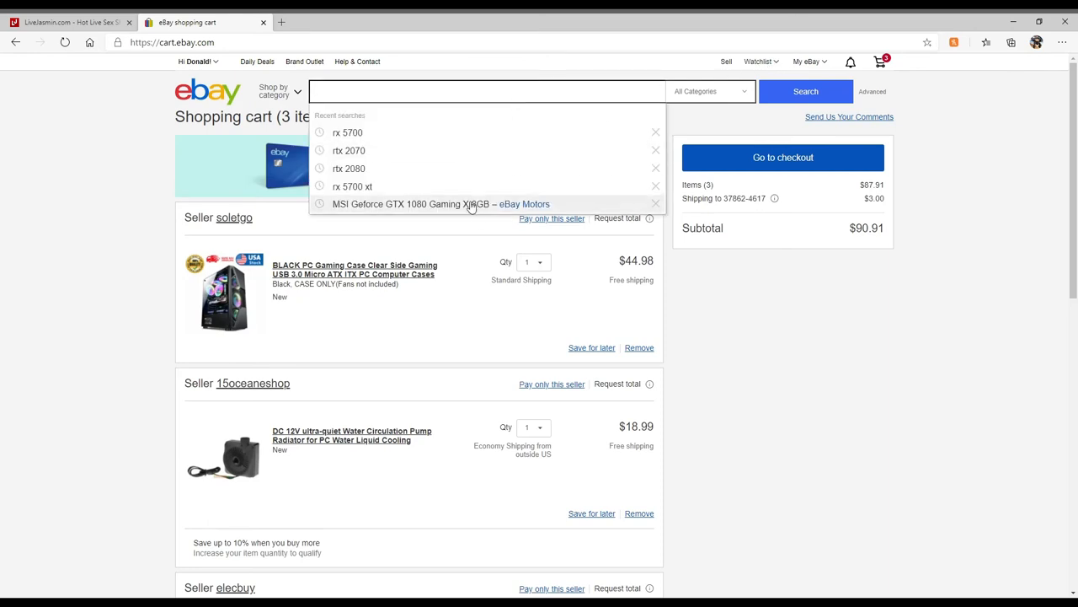
click(442, 204)
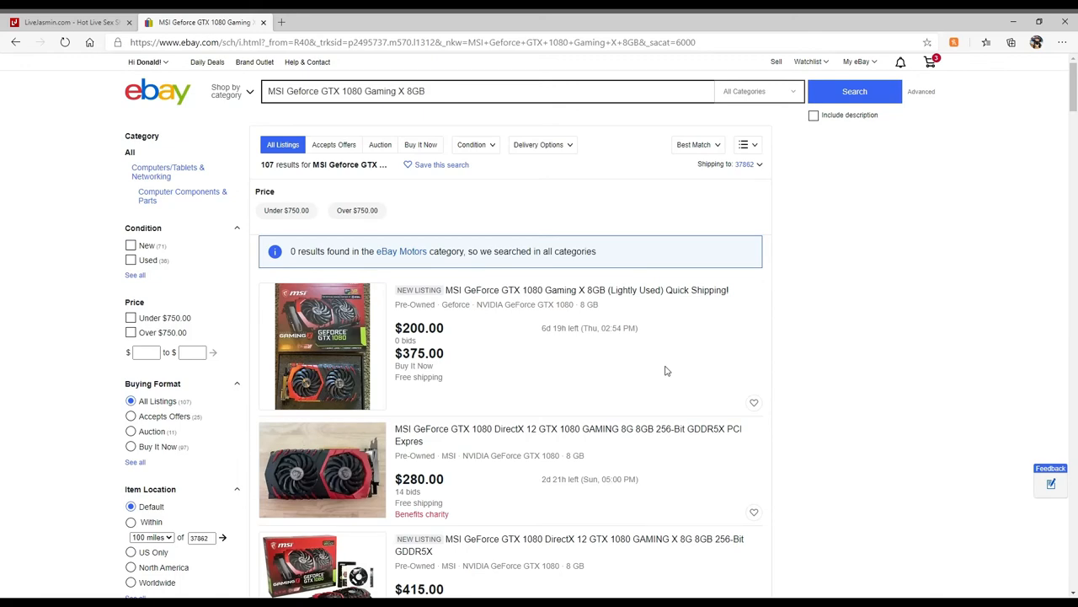
mouse_move(553, 361)
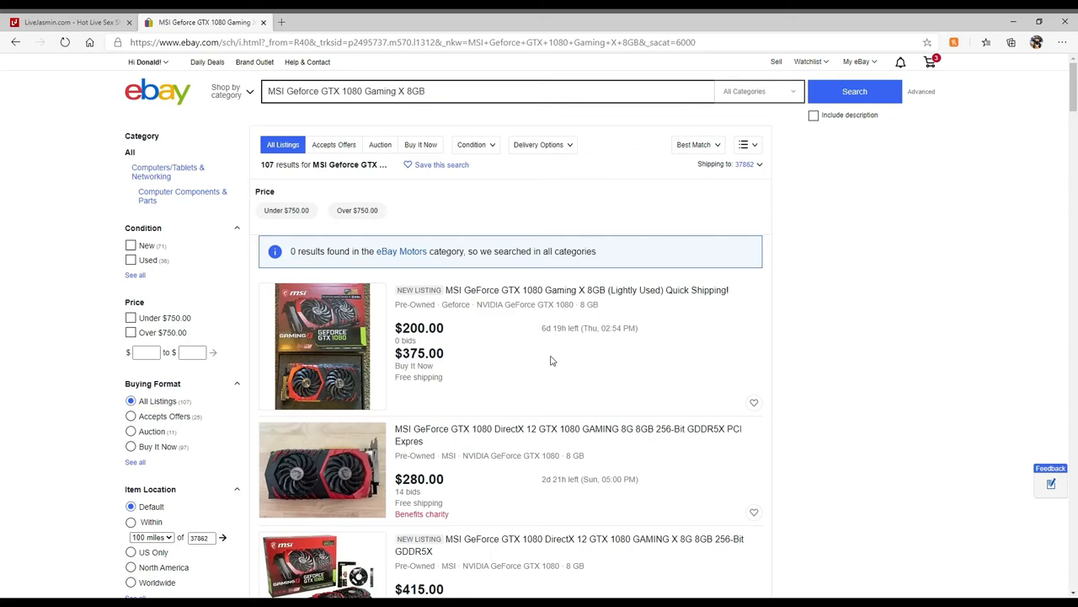
scroll(down, 3)
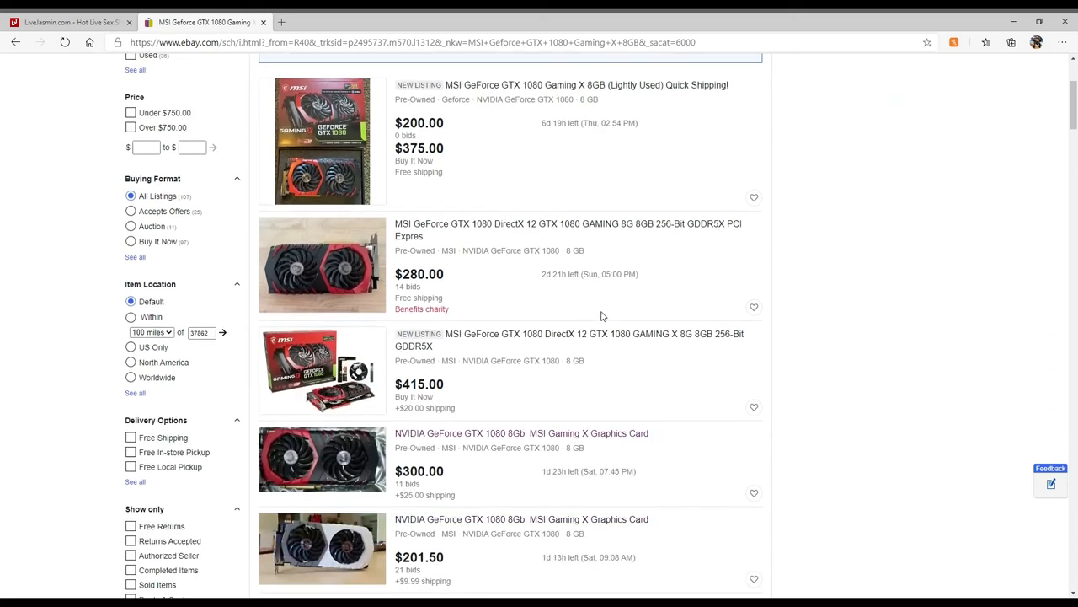
scroll(down, 3)
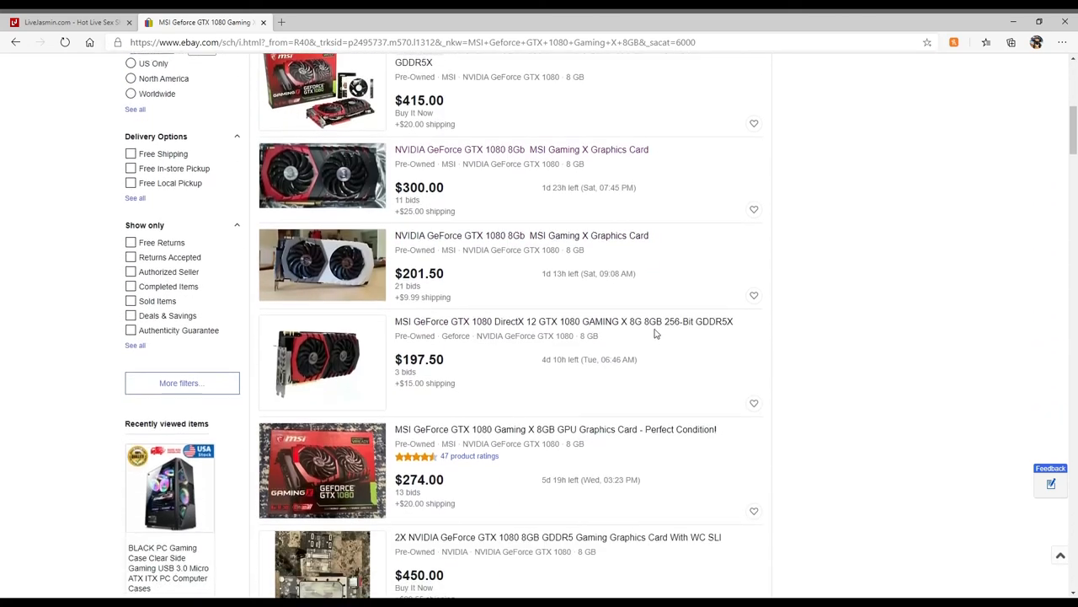
scroll(down, 3)
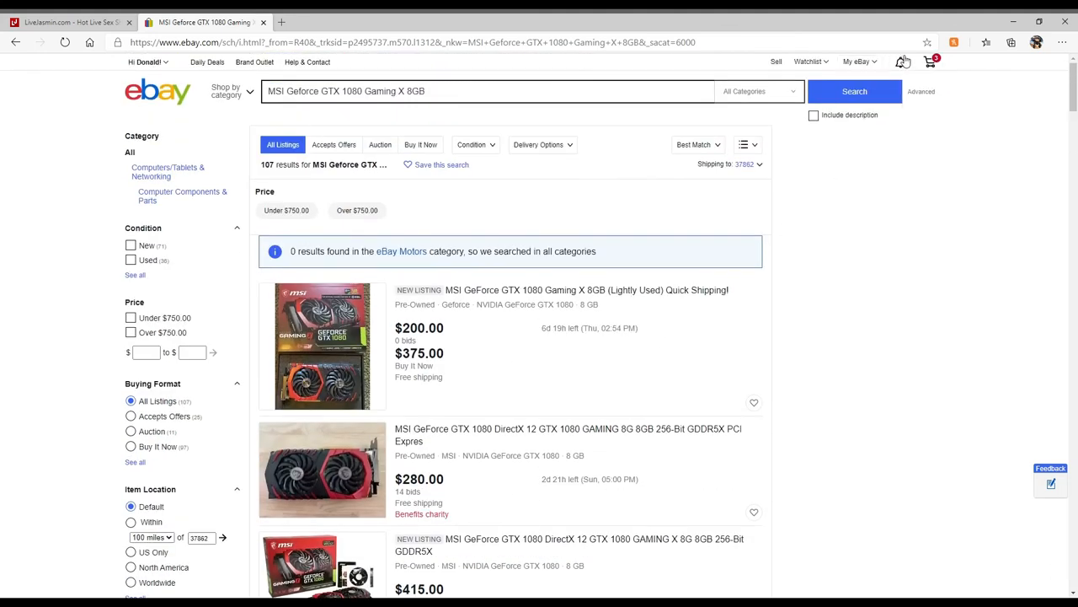
From the Shipped notification, reach the PC water pump's order details and its listing
click(899, 61)
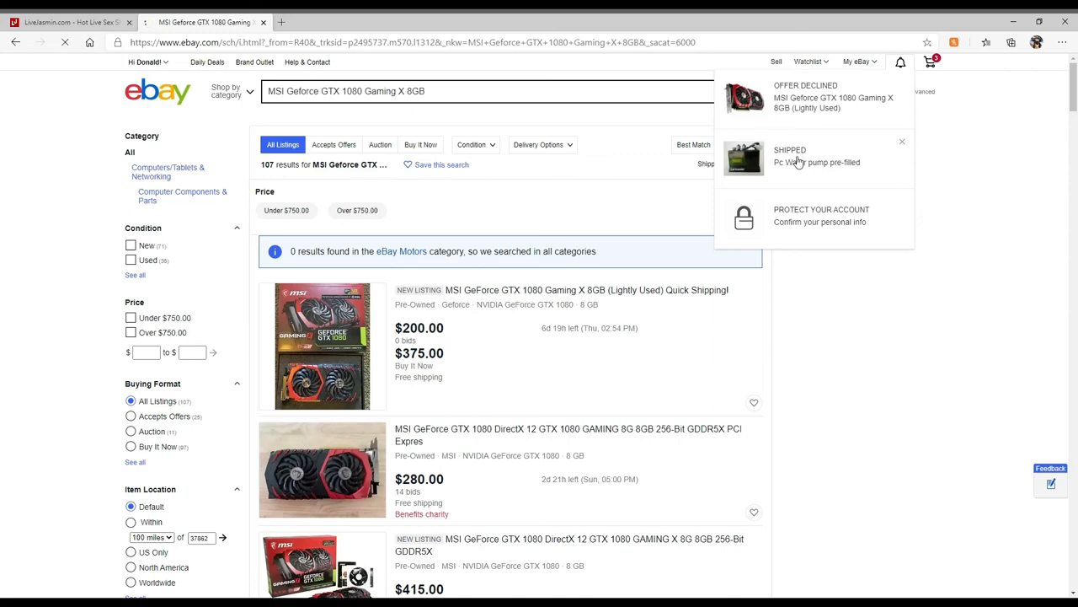
click(788, 162)
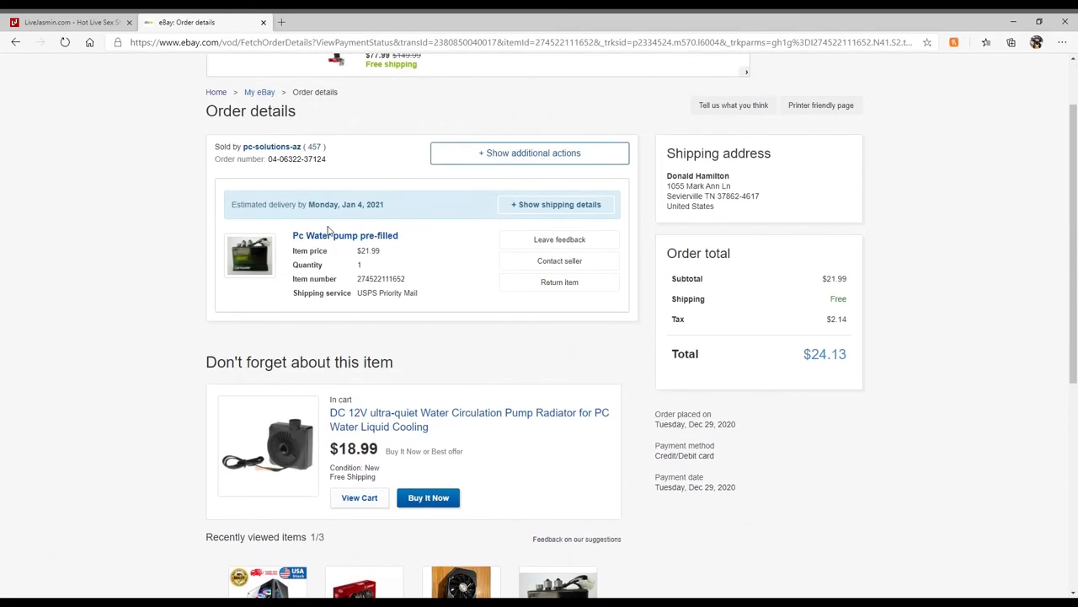
click(344, 236)
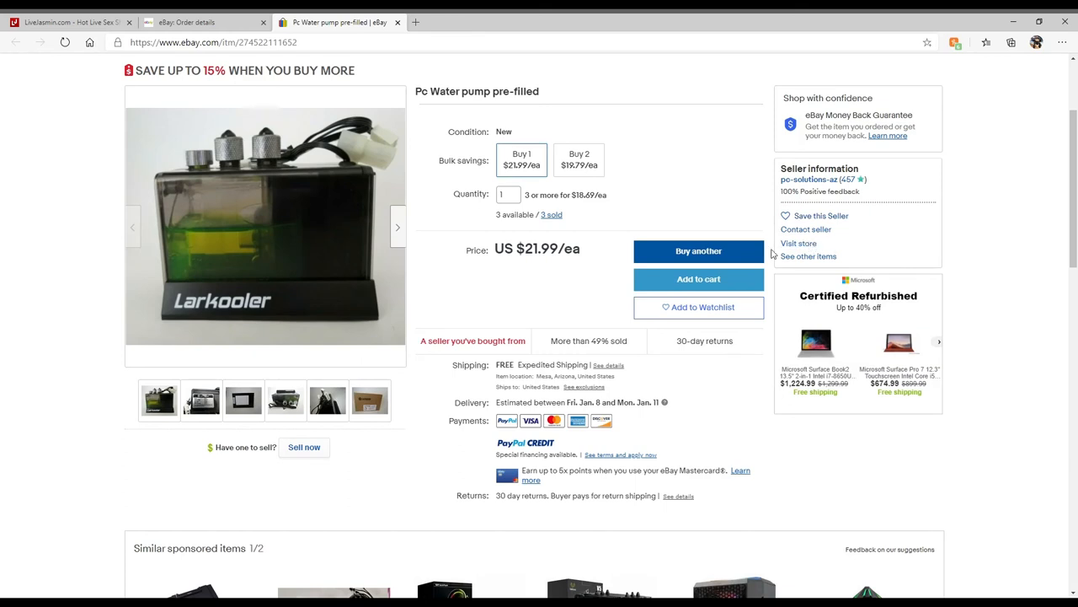
click(286, 401)
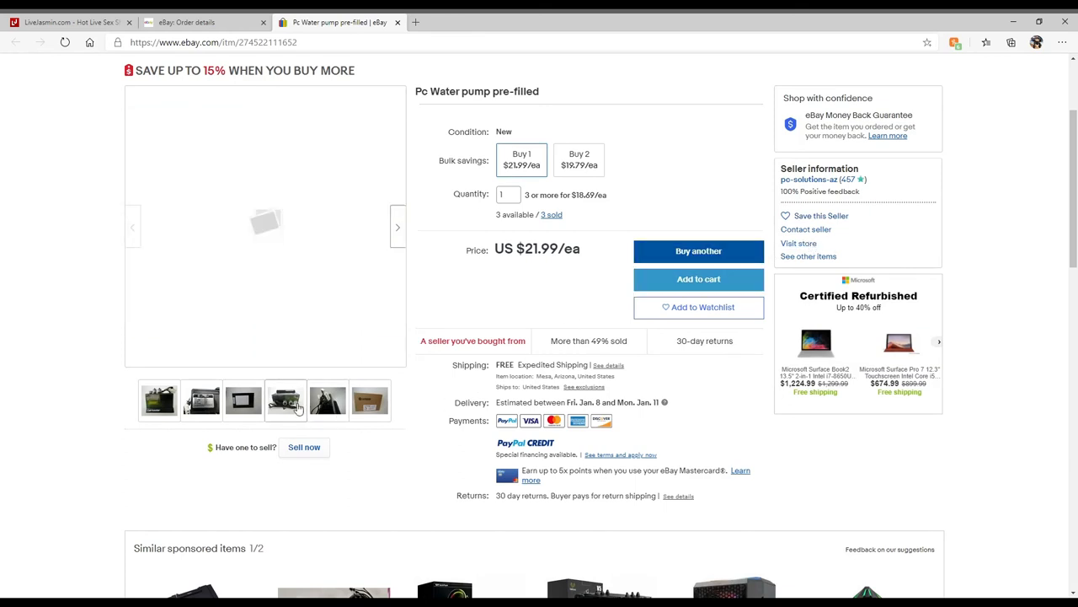
click(202, 400)
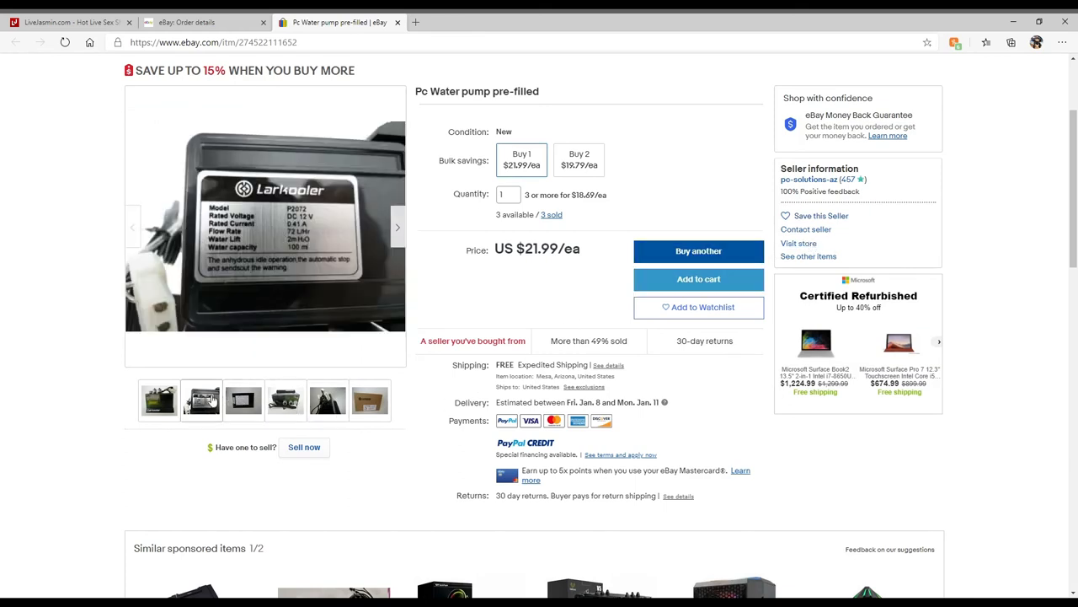
click(159, 401)
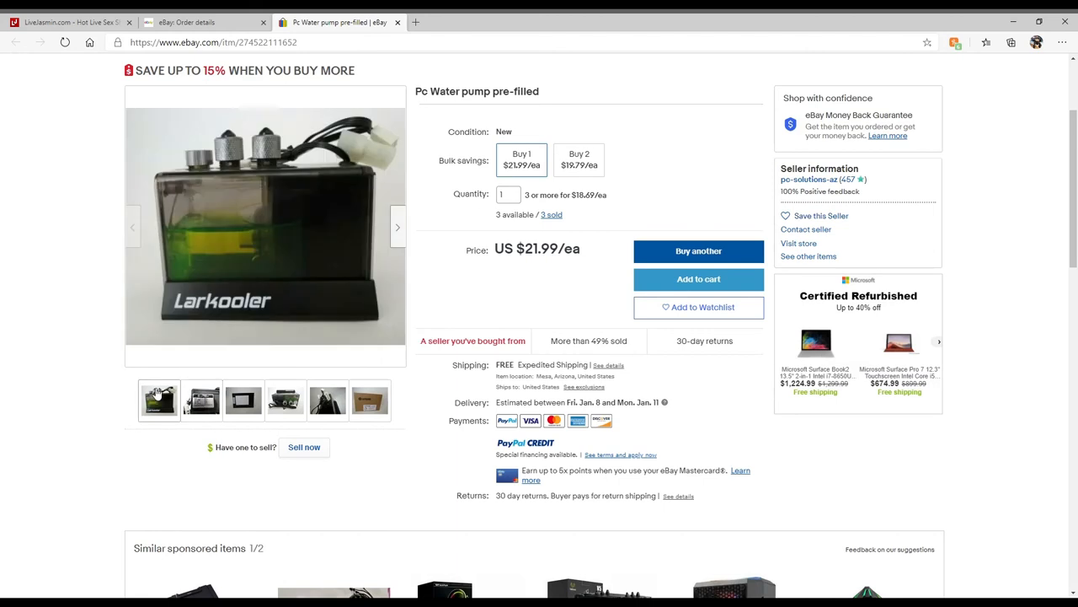
mouse_move(217, 246)
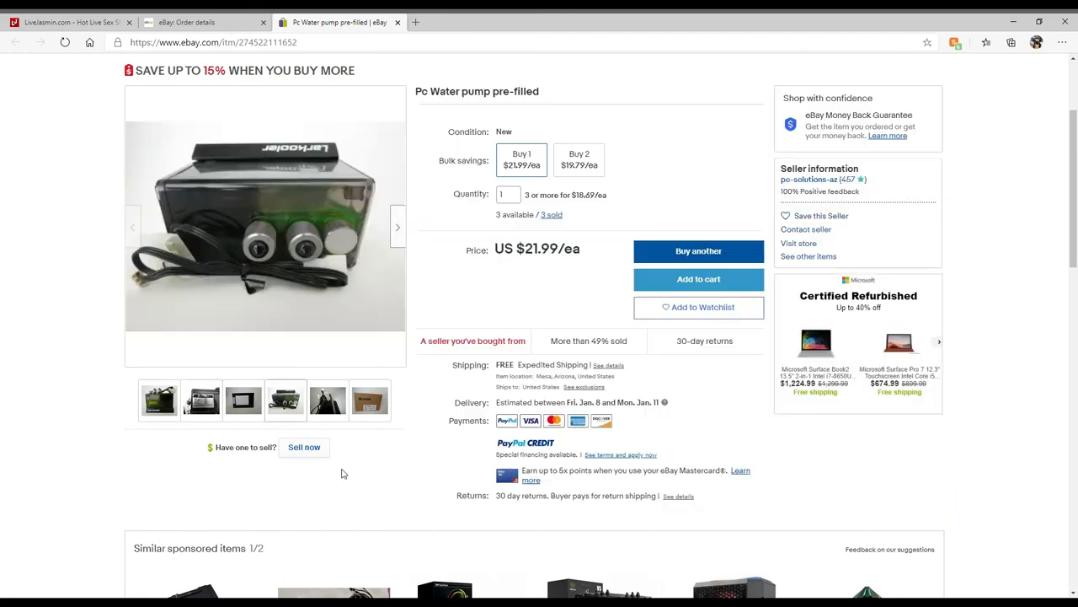
click(285, 401)
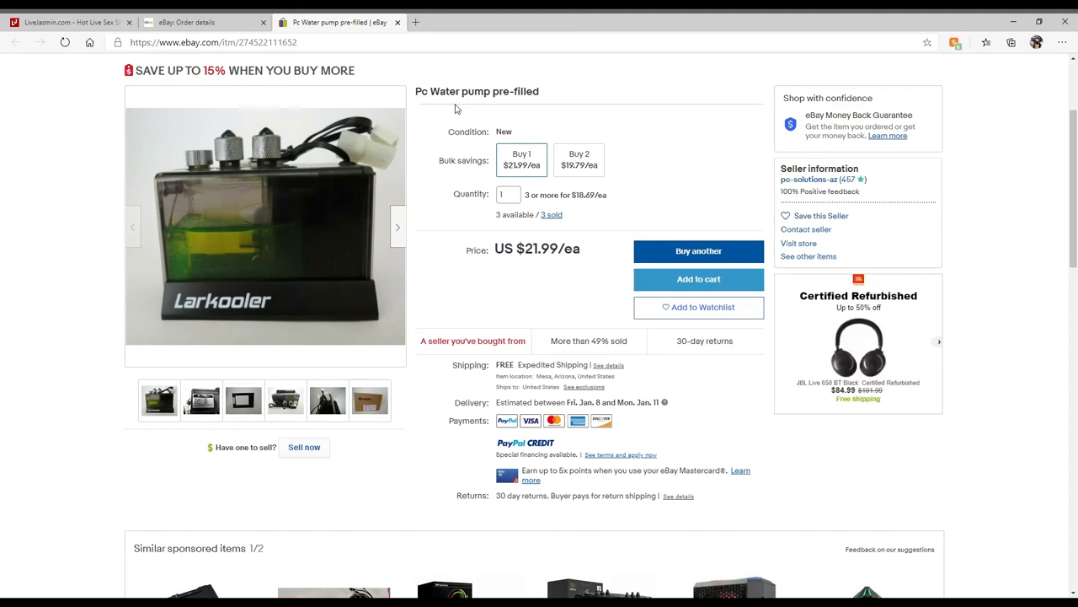
Return to the top of the water pump listing and close the other website's tab
scroll(up, 3)
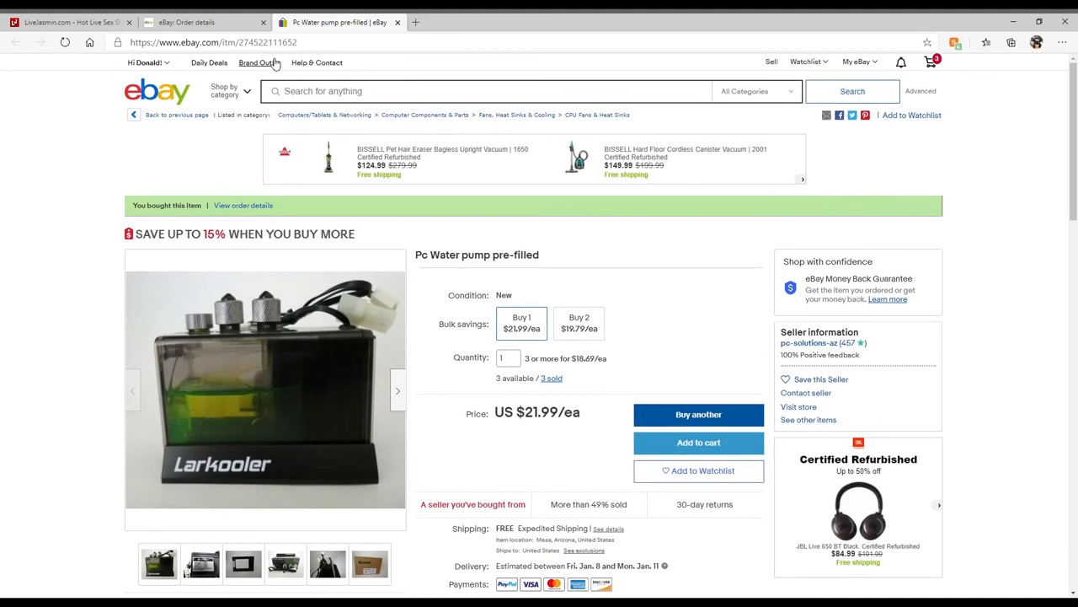
mouse_move(115, 18)
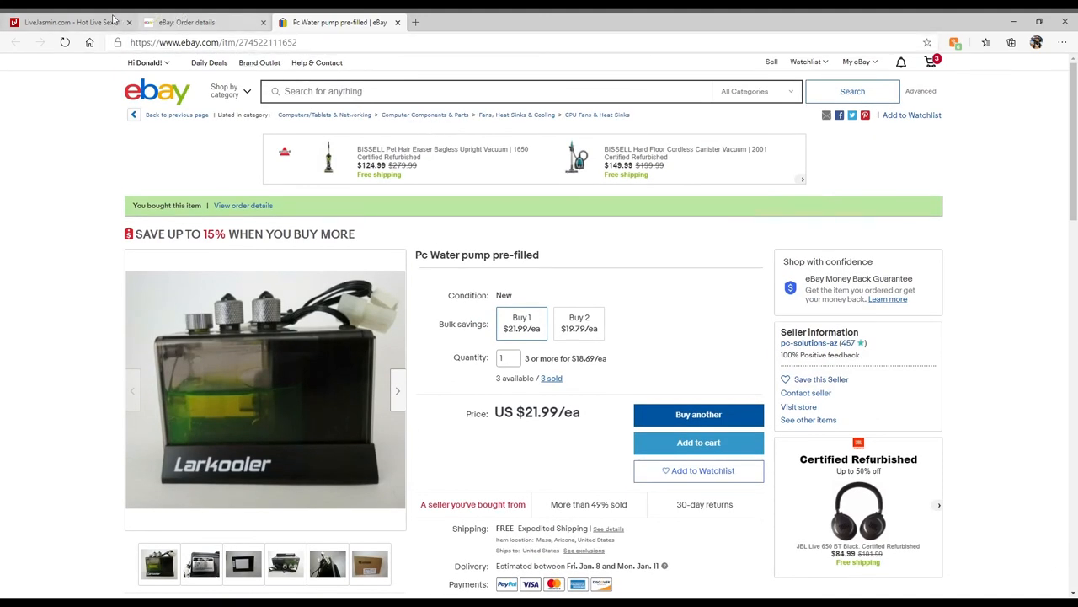
click(129, 22)
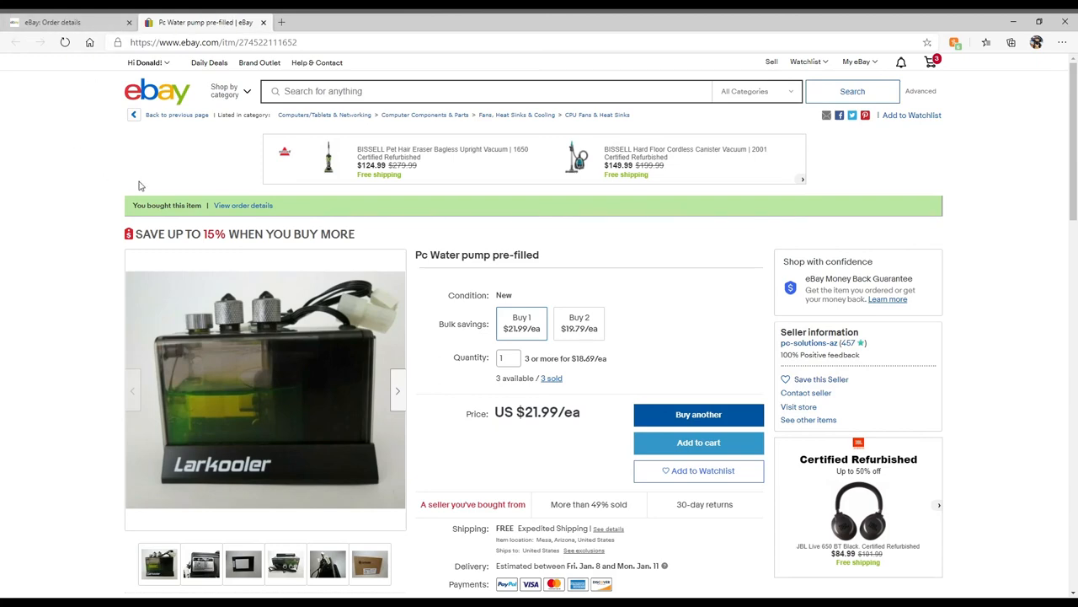
mouse_move(556, 286)
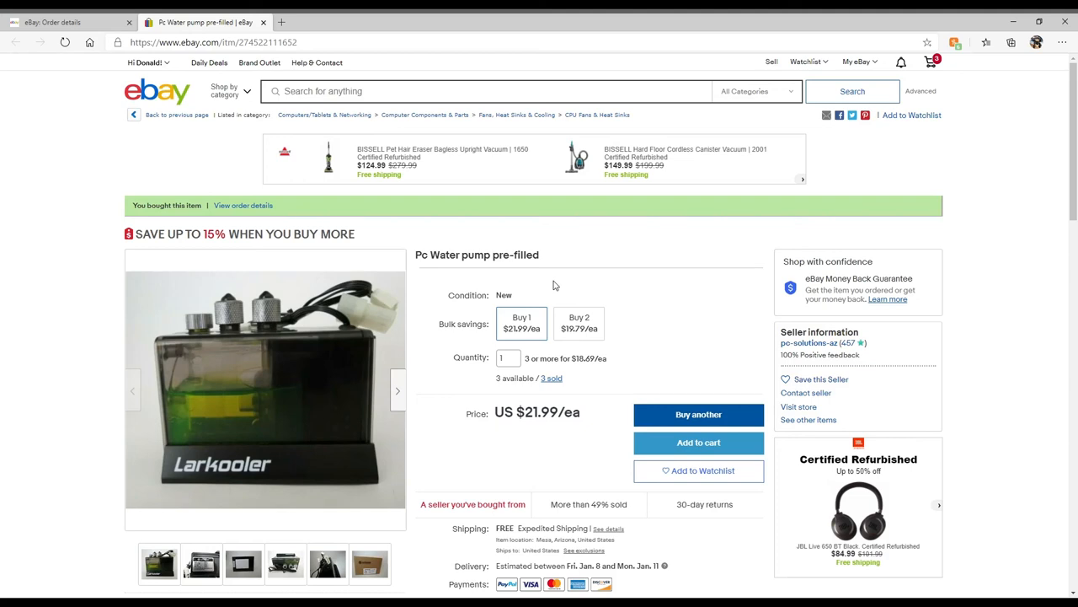
mouse_move(701, 276)
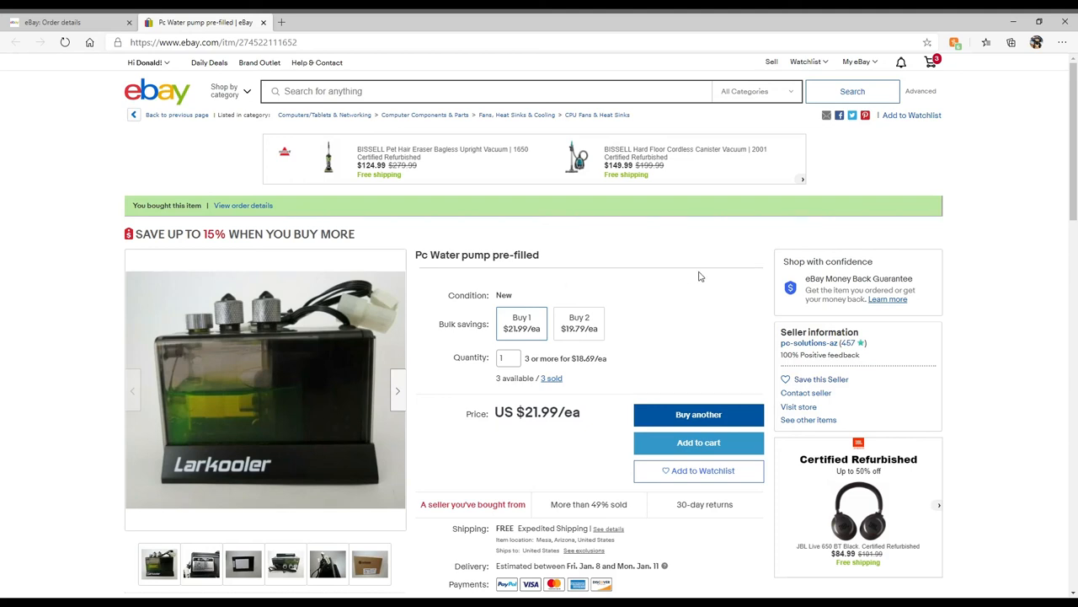